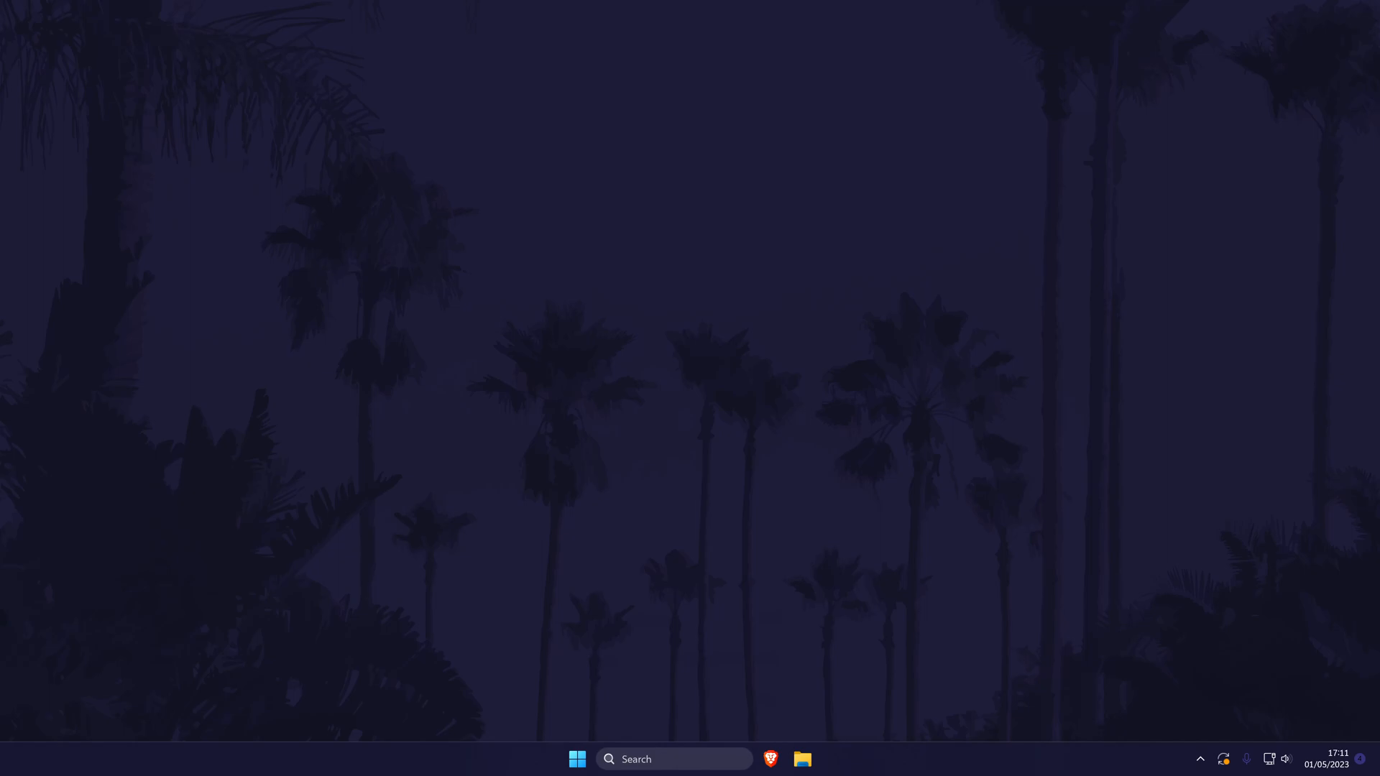
Step: Search 'settings' from the taskbar and launch the Settings app
{"action": "type", "text": "settings"}
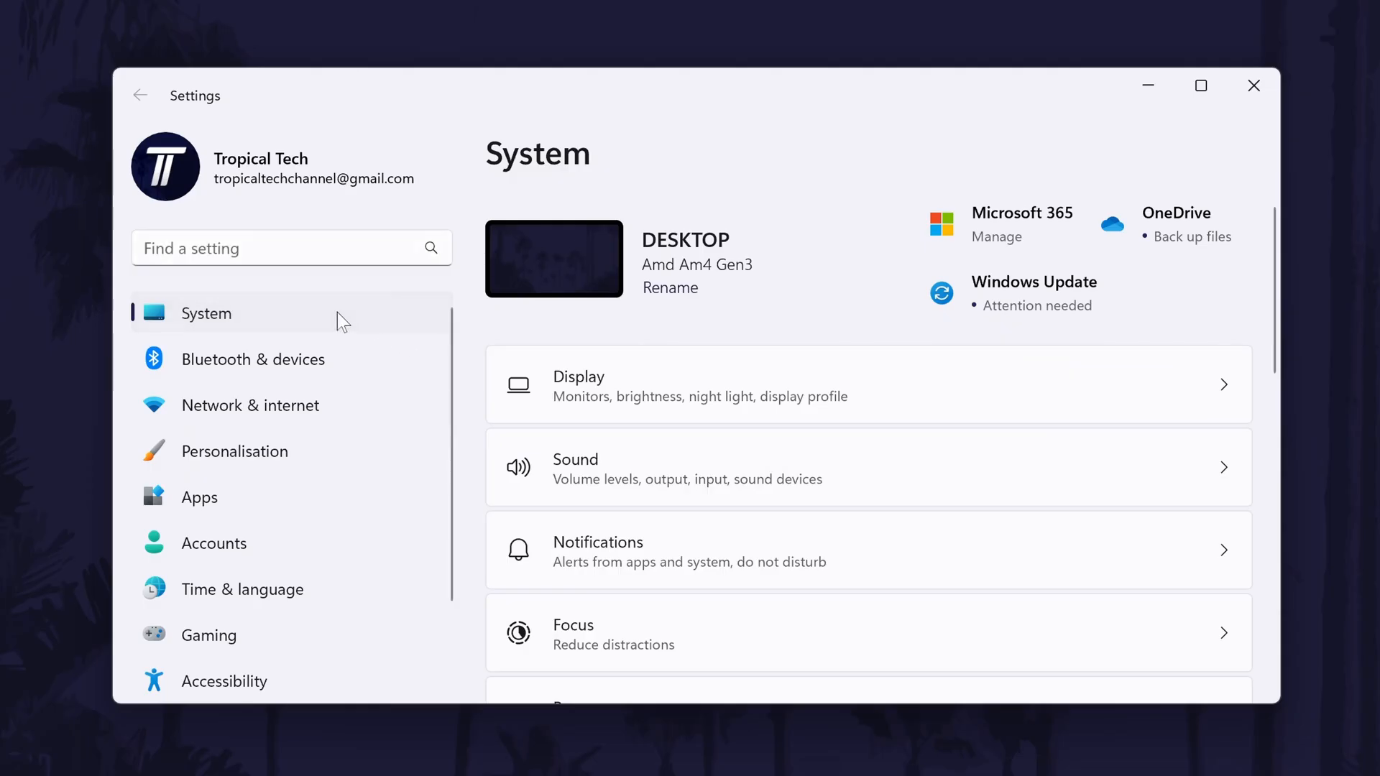
{"action": "mouse_move", "coordinate": [795, 369]}
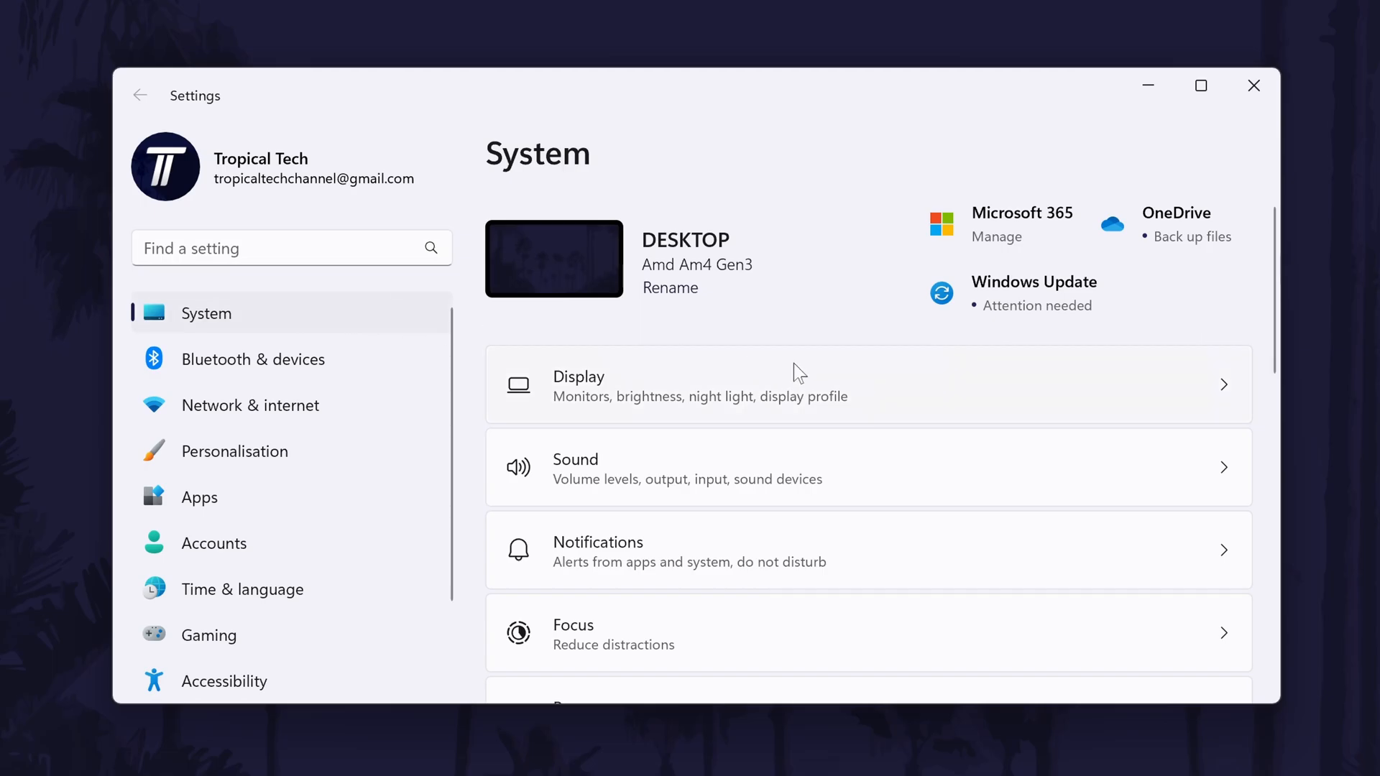
Step: Scroll down the System page's category list toward Sound
{"action": "scroll", "scroll_direction": "down", "scroll_amount": 3}
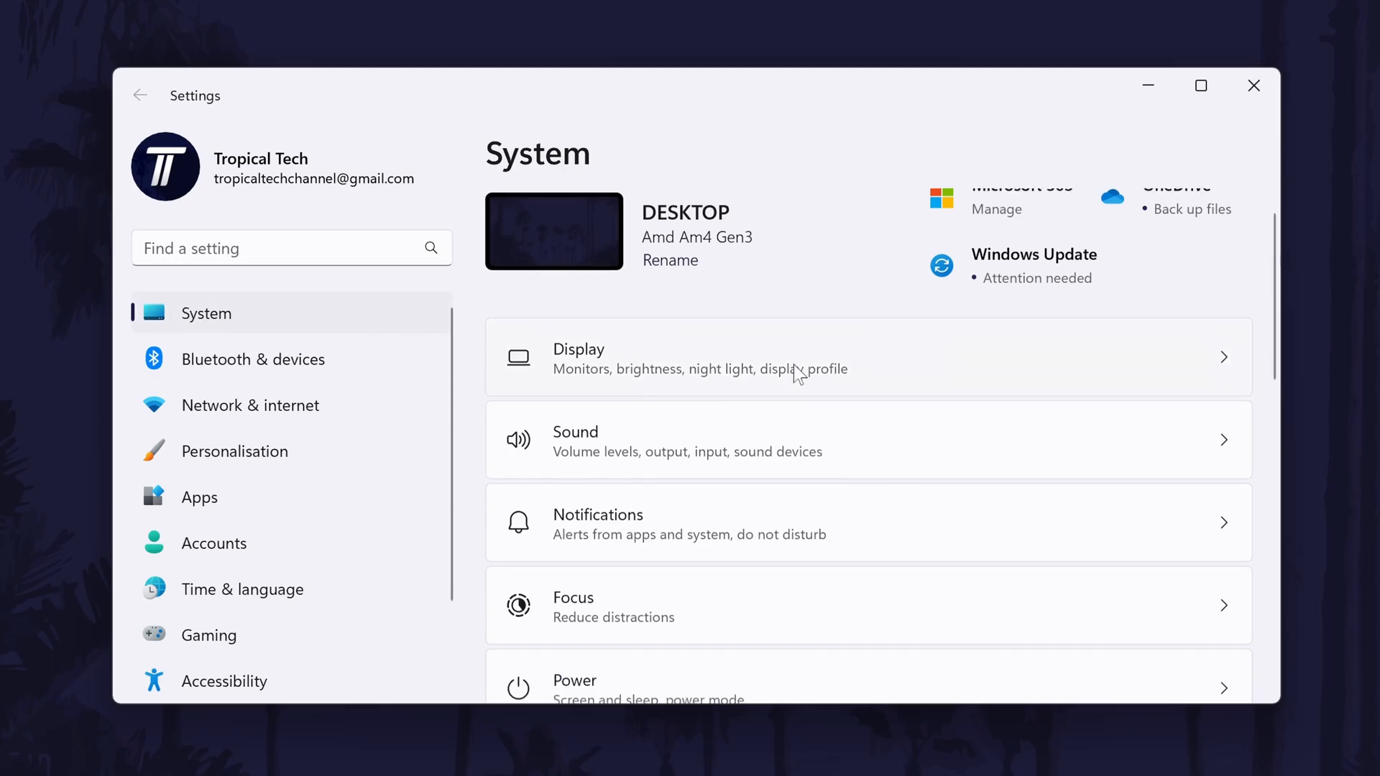
{"action": "scroll", "scroll_direction": "down", "scroll_amount": 3}
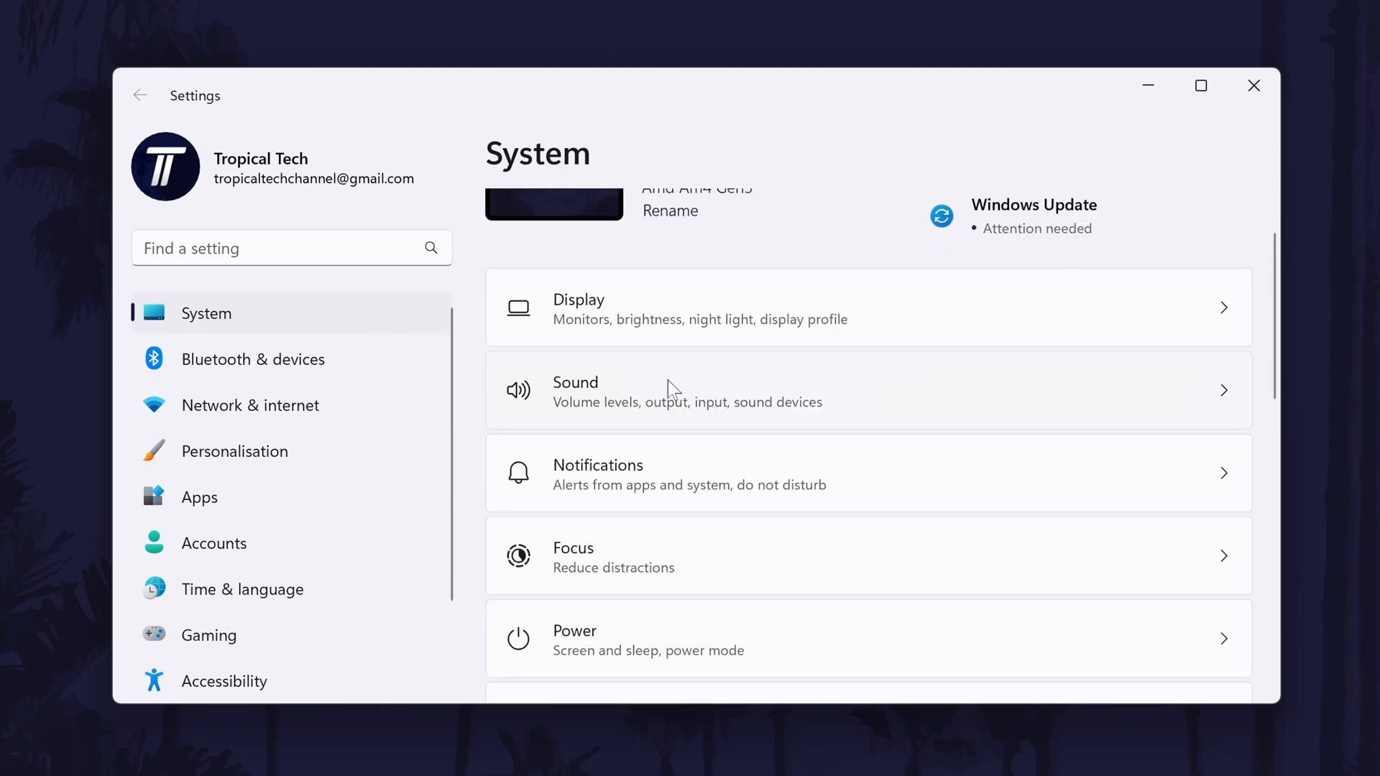
{"action": "mouse_move", "coordinate": [784, 390]}
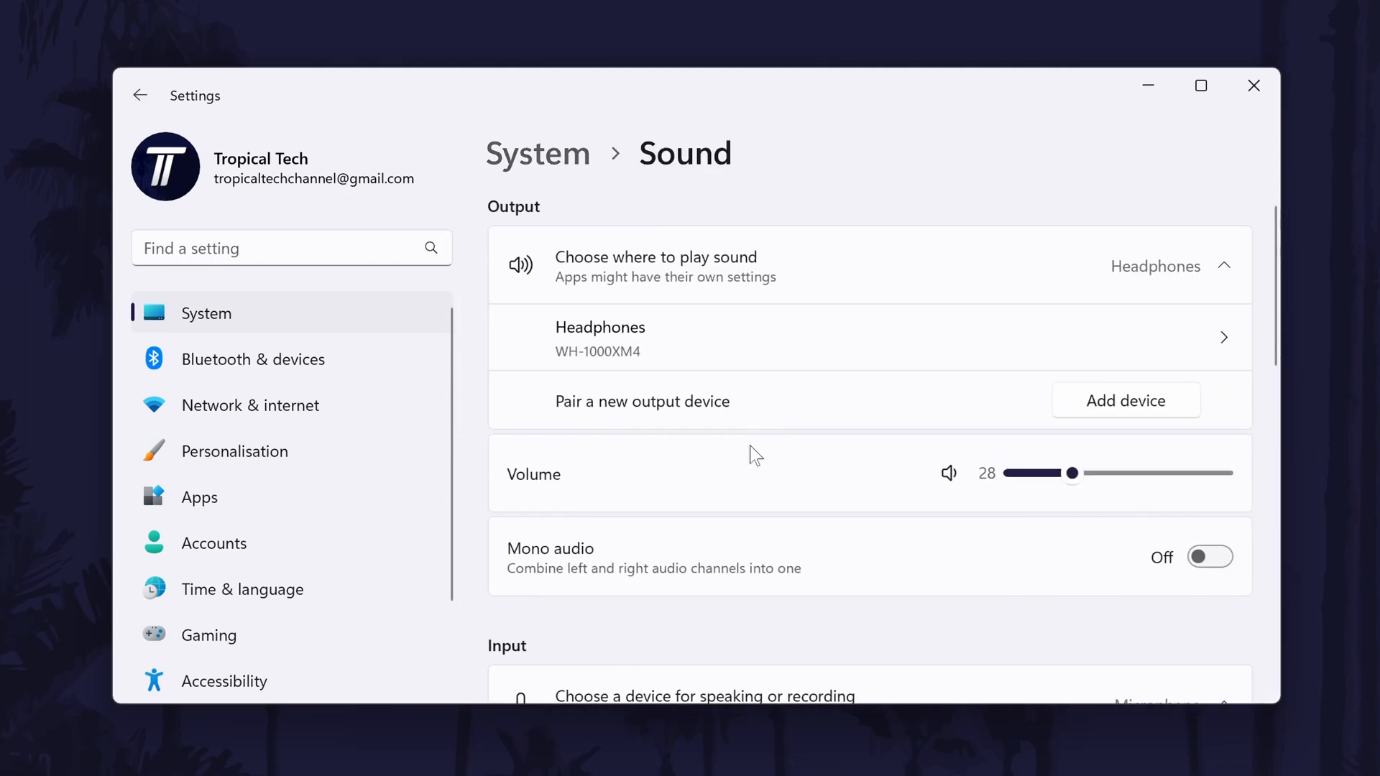
{"action": "scroll", "scroll_direction": "down", "scroll_amount": 3}
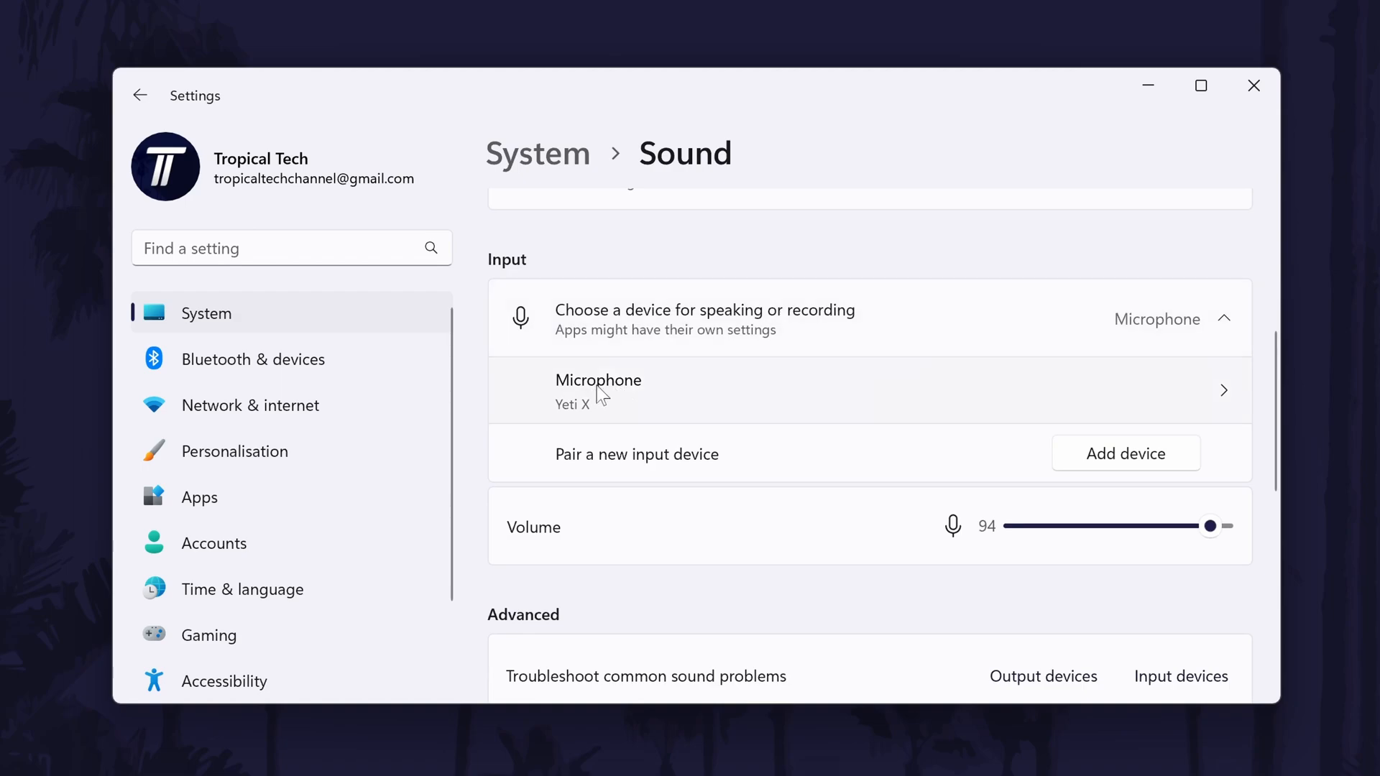
{"action": "mouse_move", "coordinate": [933, 558]}
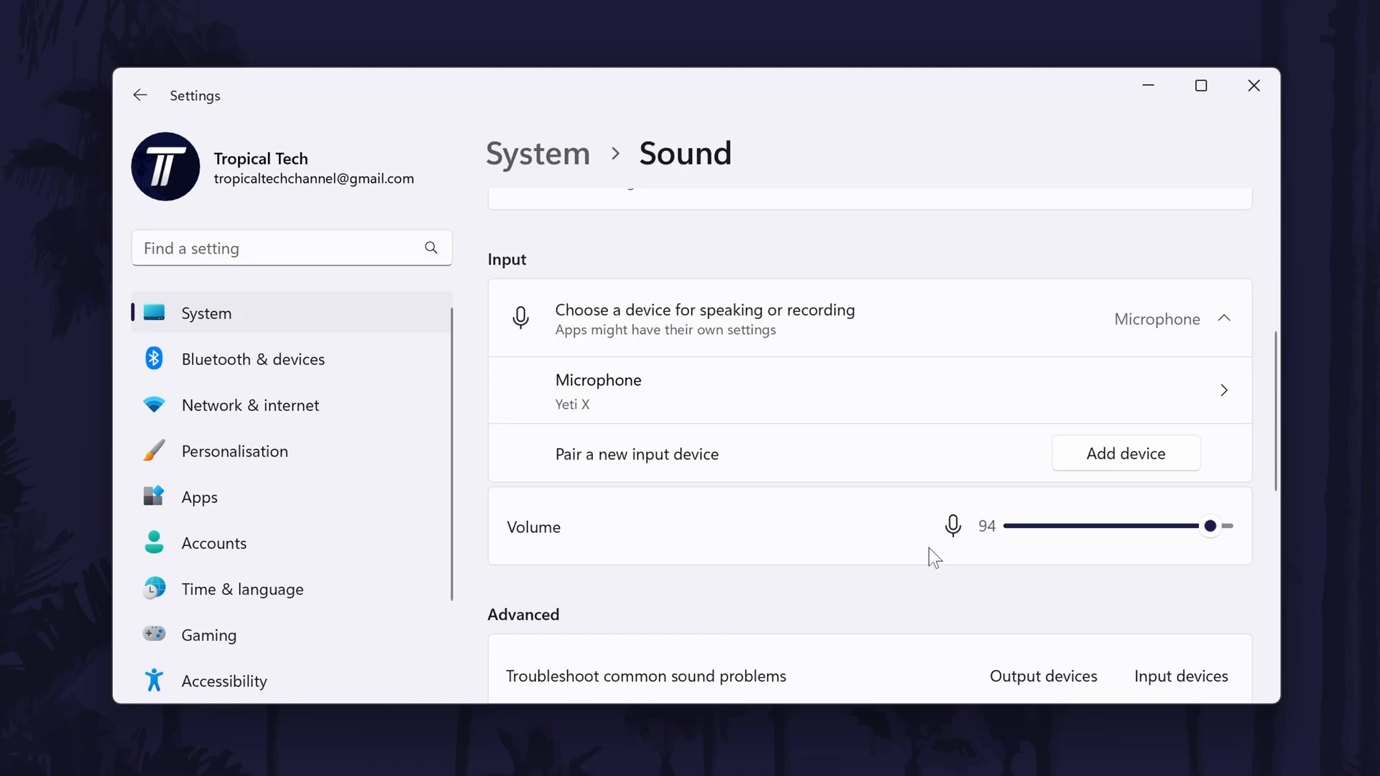
{"action": "mouse_move", "coordinate": [474, 447]}
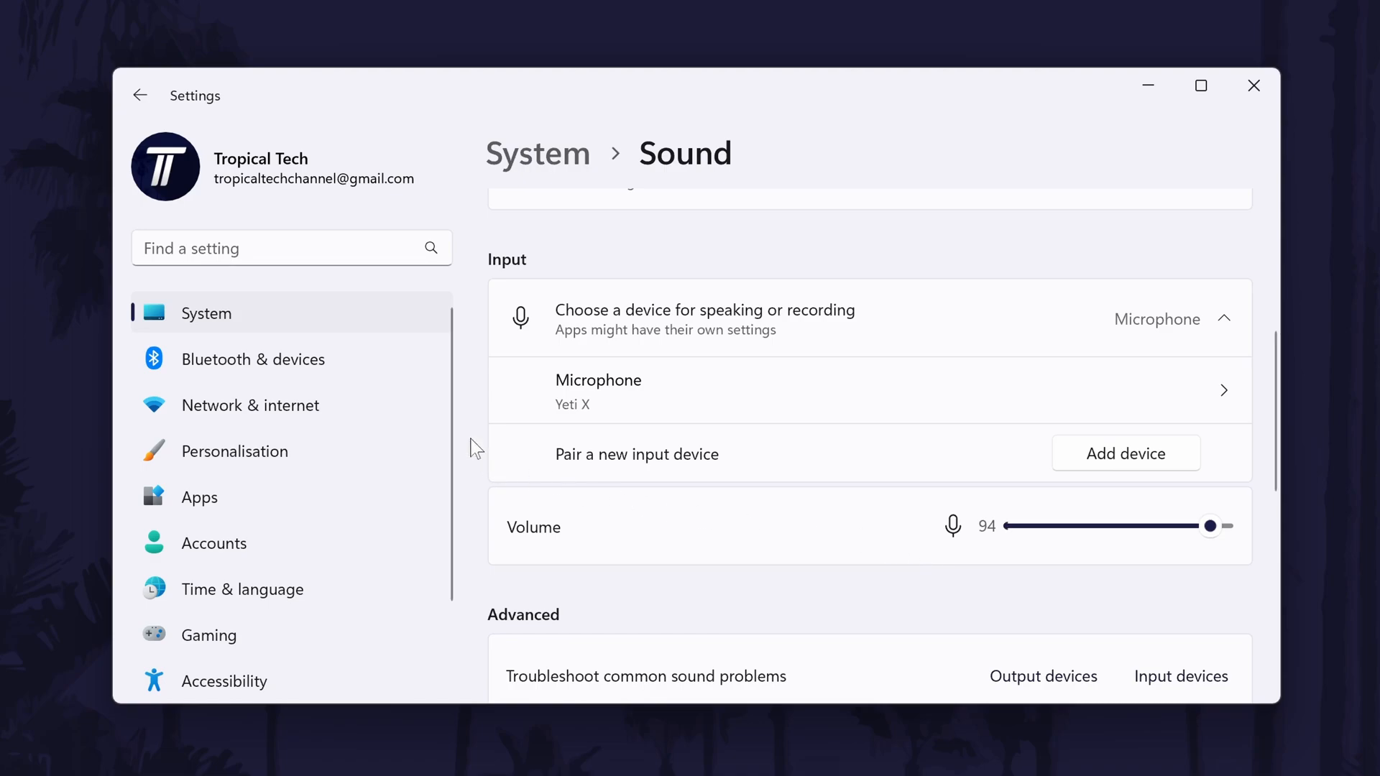
{"action": "mouse_move", "coordinate": [748, 421]}
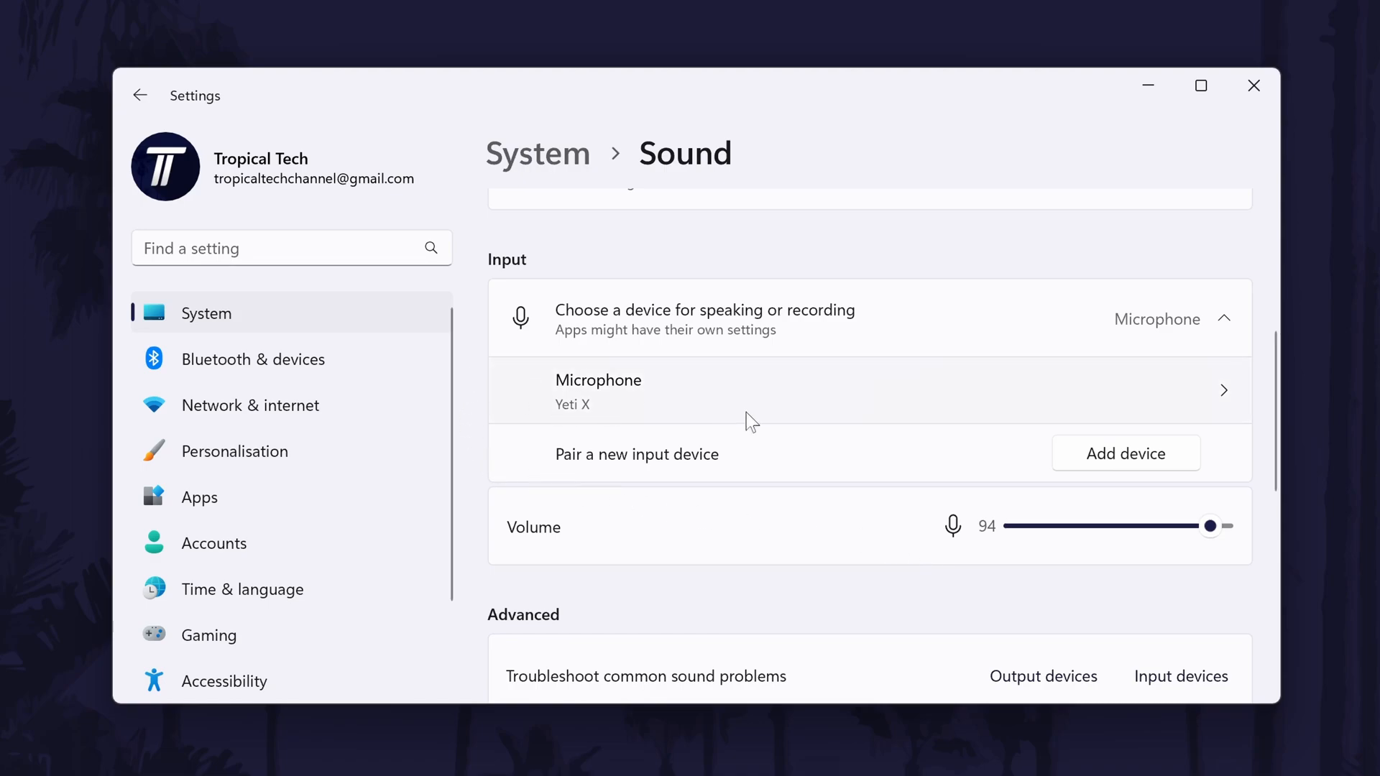
{"action": "mouse_move", "coordinate": [768, 435]}
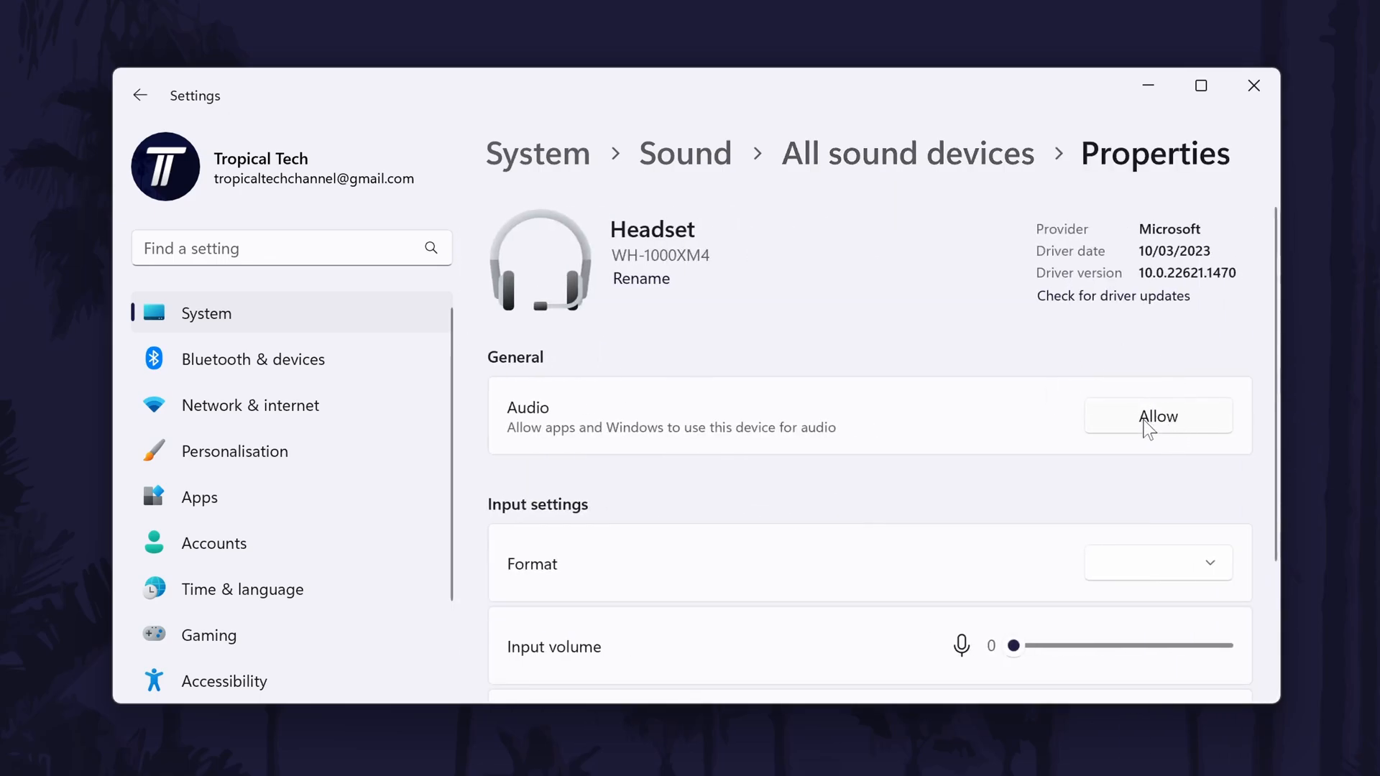
{"action": "left_click", "coordinate": [139, 95]}
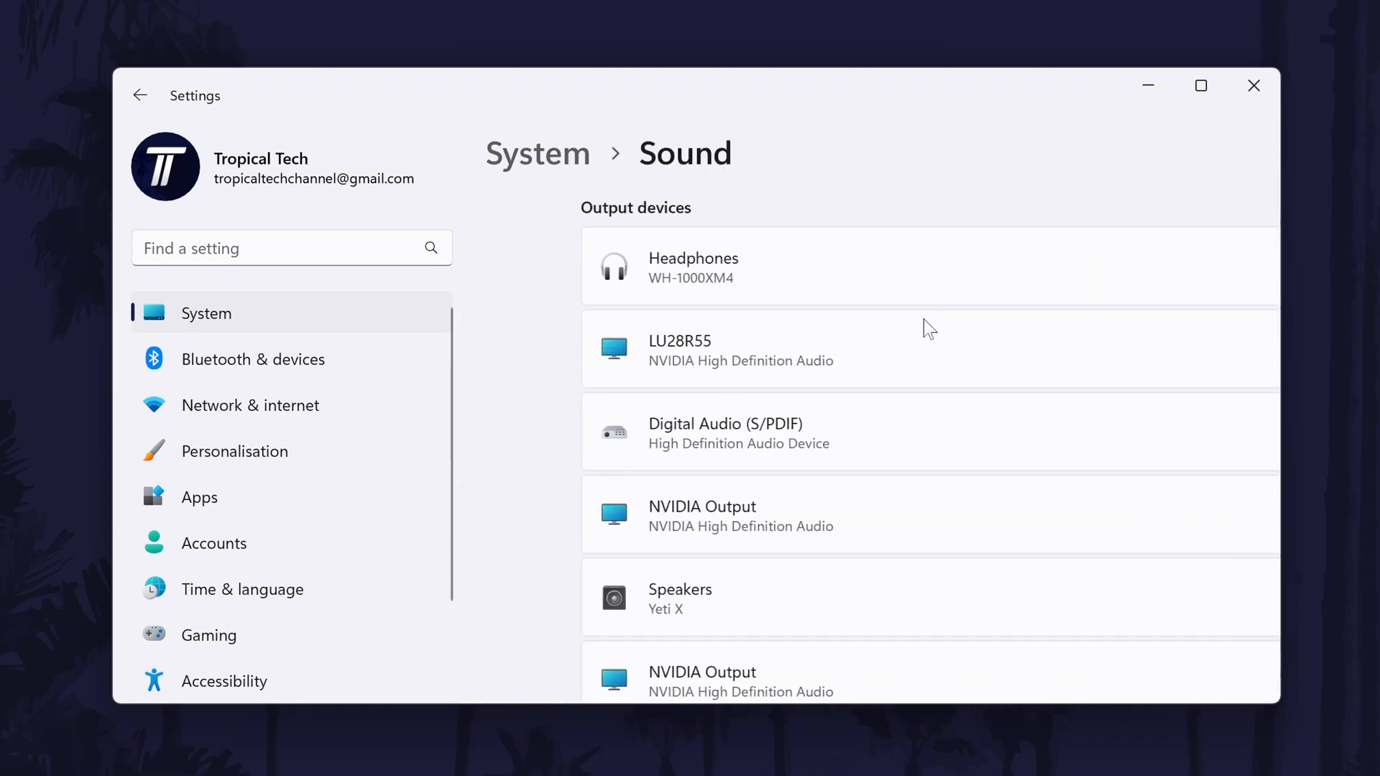
{"action": "scroll", "scroll_direction": "down", "scroll_amount": 3}
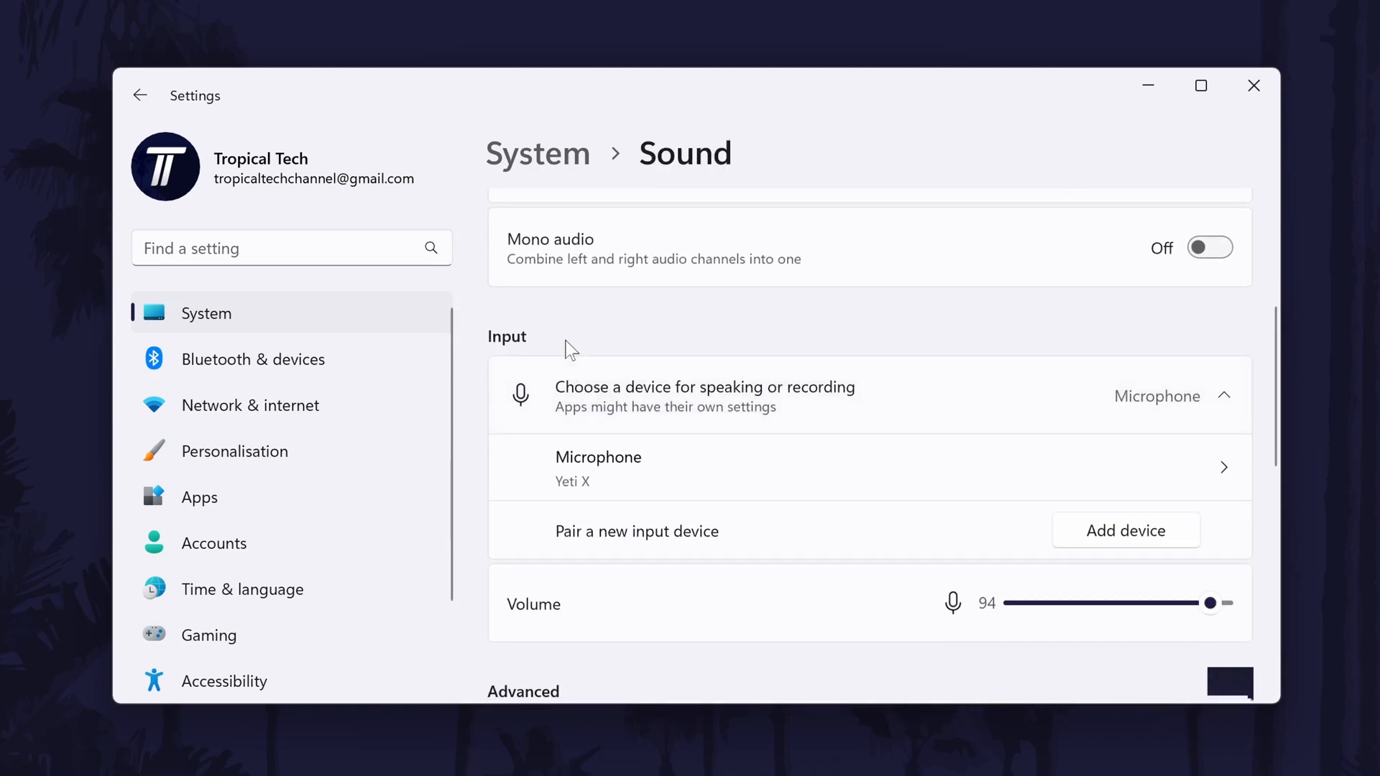
{"action": "scroll", "scroll_direction": "down", "scroll_amount": 3}
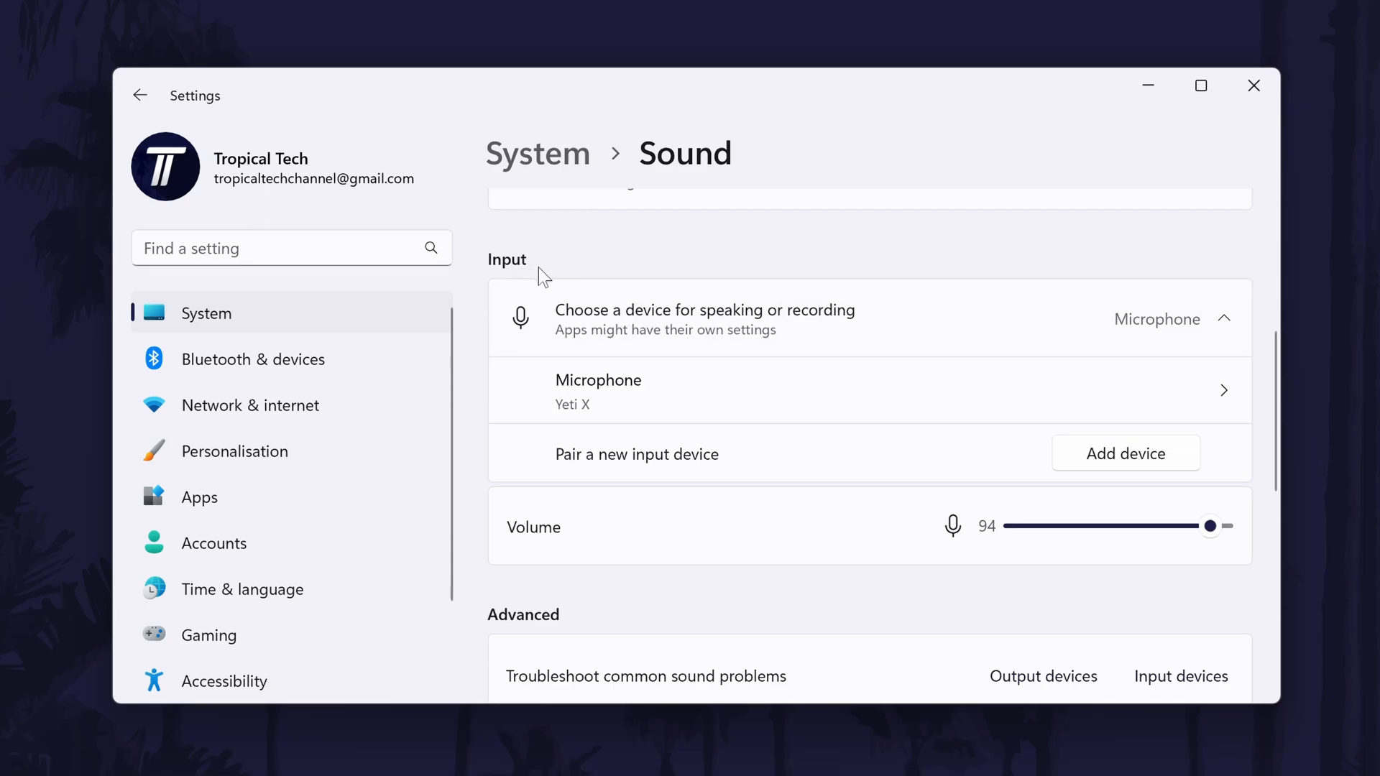
{"action": "scroll", "scroll_direction": "down", "scroll_amount": 3}
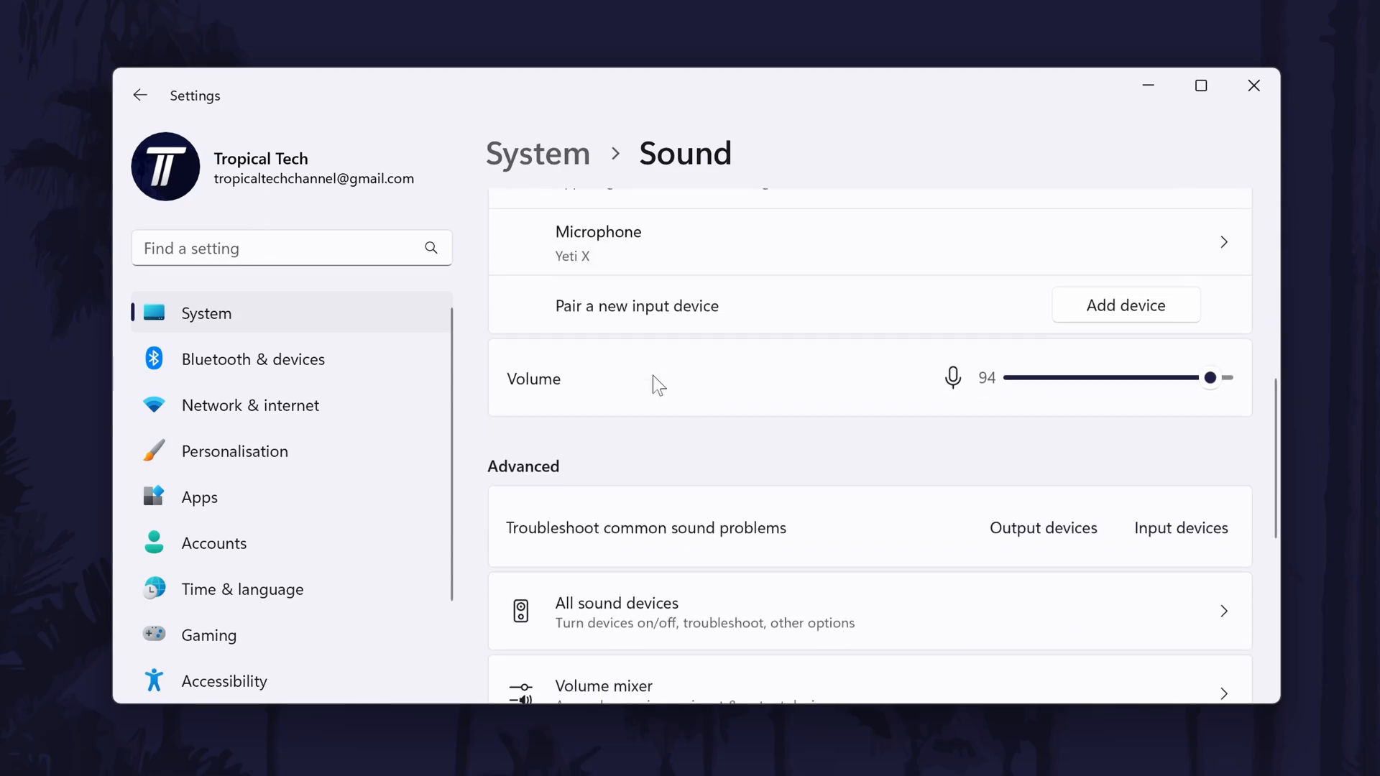
{"action": "scroll", "scroll_direction": "down", "scroll_amount": 3}
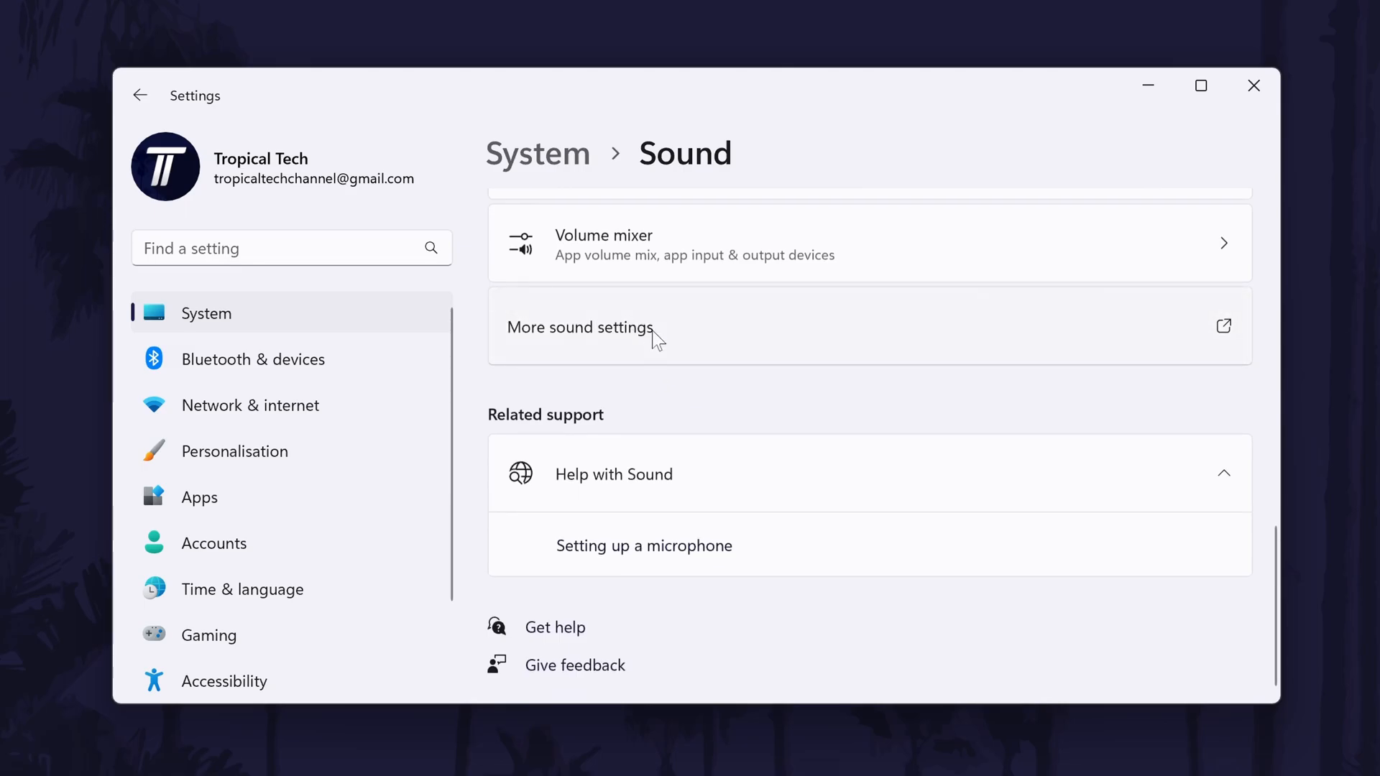
Step: Show the disabled WH-1000XM4 headset on the Recording tab and select the Yeti X microphone
{"action": "left_click", "coordinate": [579, 326]}
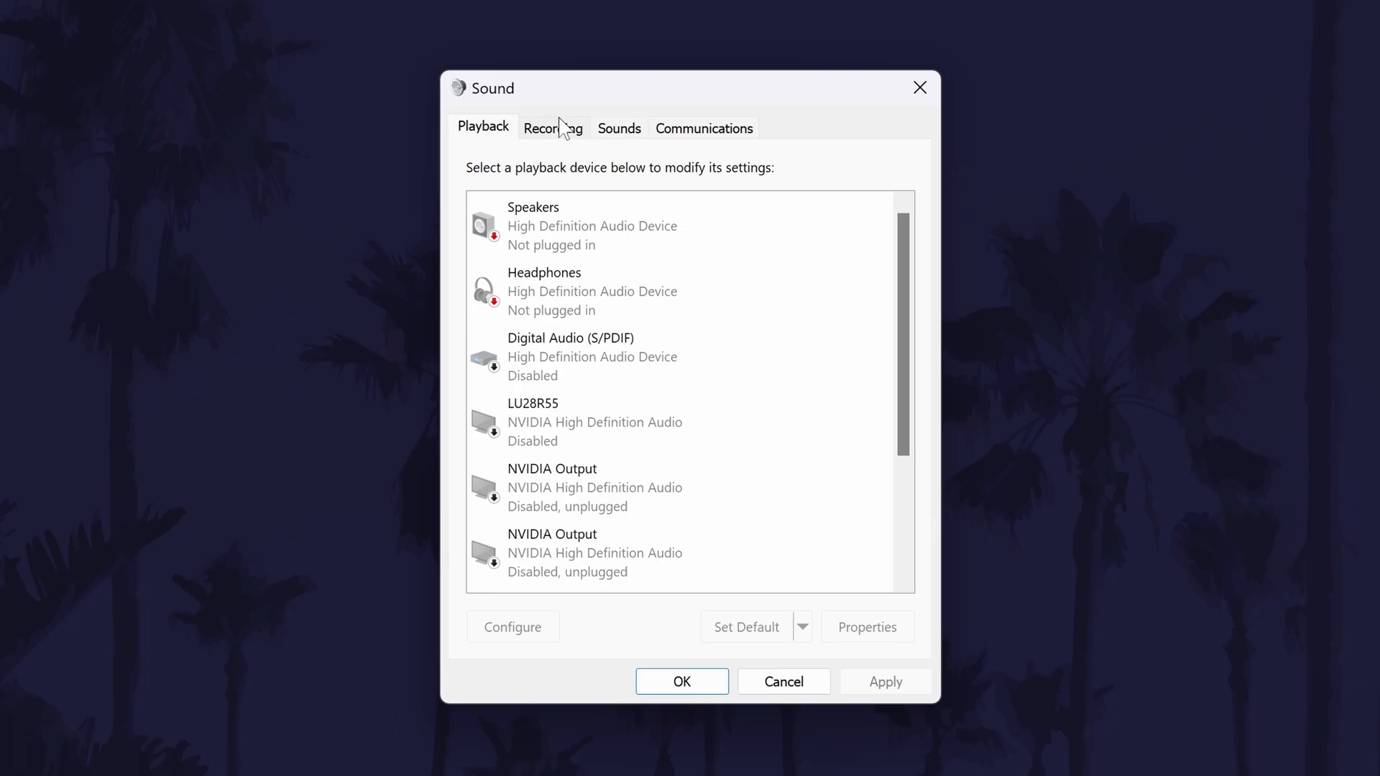
{"action": "mouse_move", "coordinate": [554, 140]}
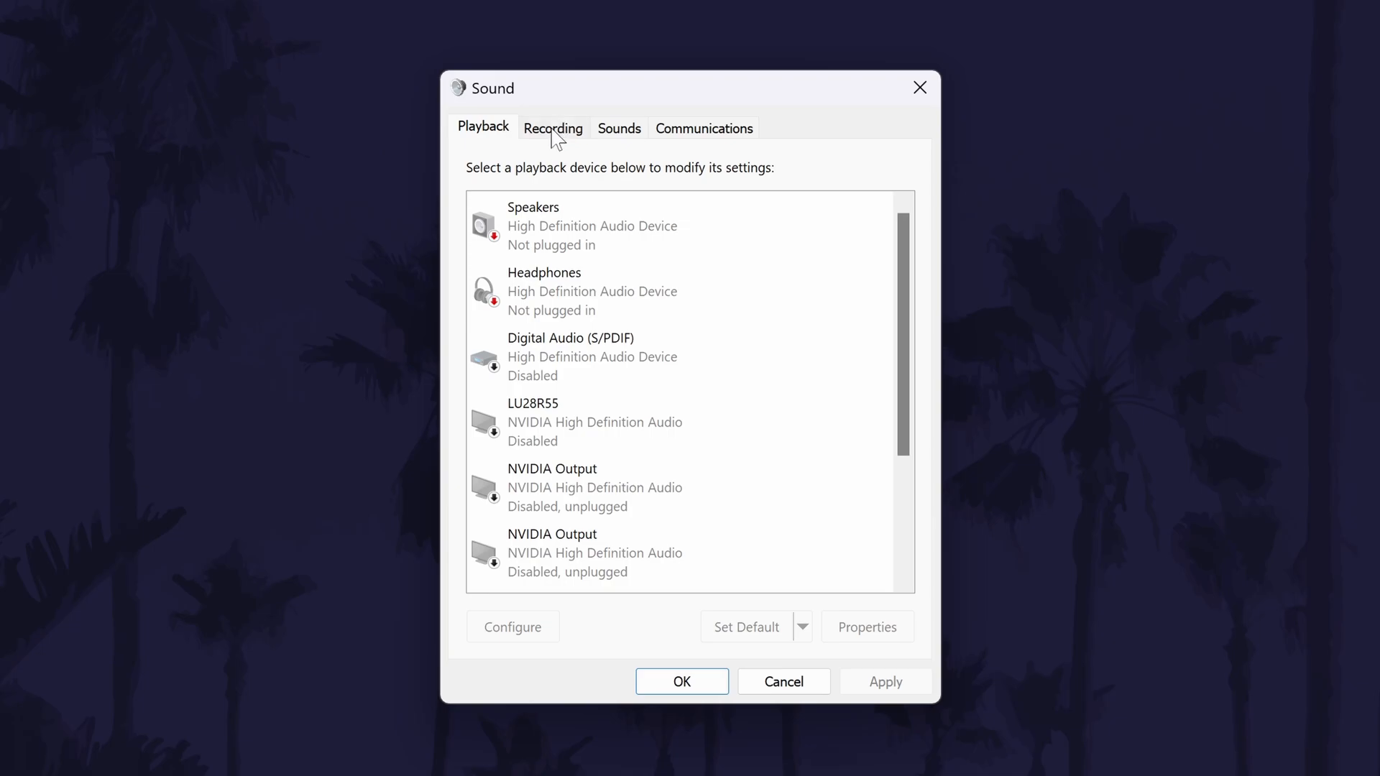
{"action": "left_click", "coordinate": [552, 128]}
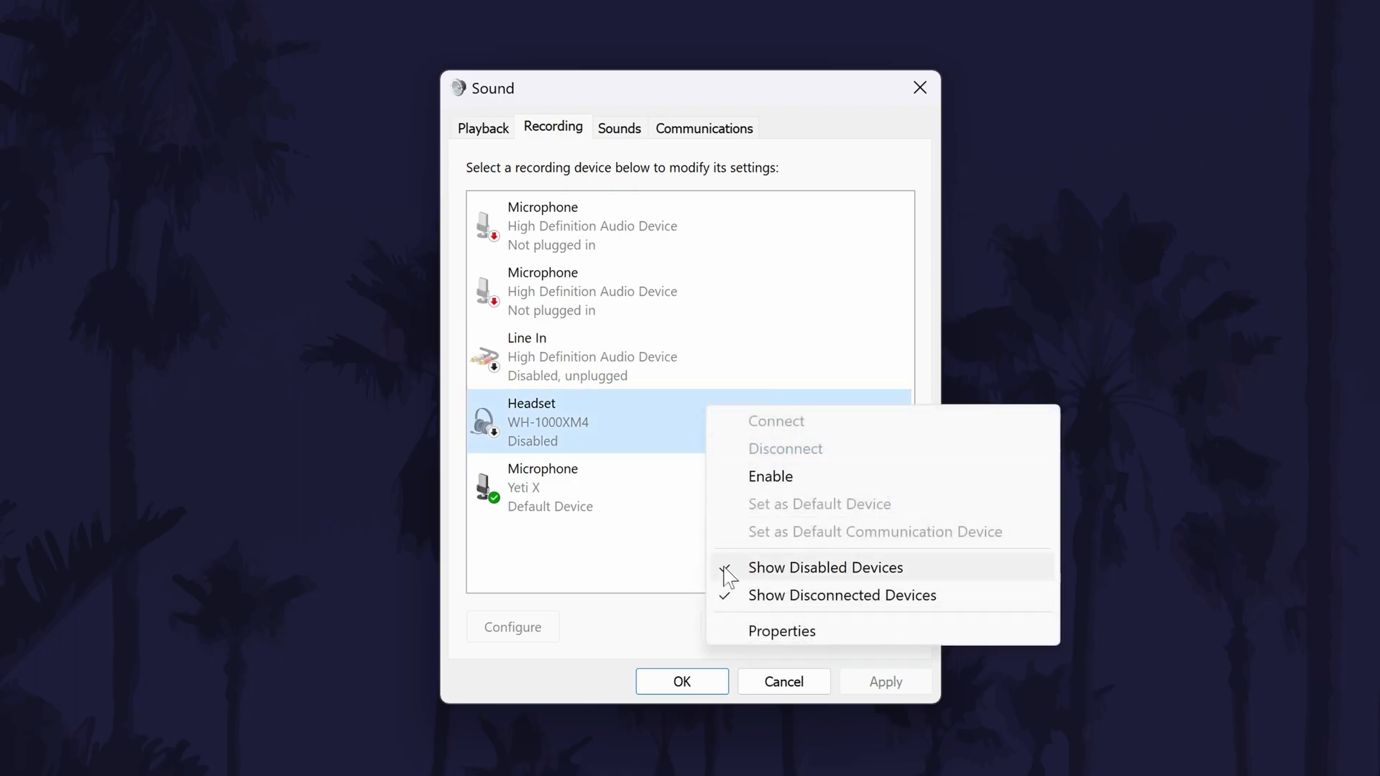
{"action": "left_click", "coordinate": [826, 567]}
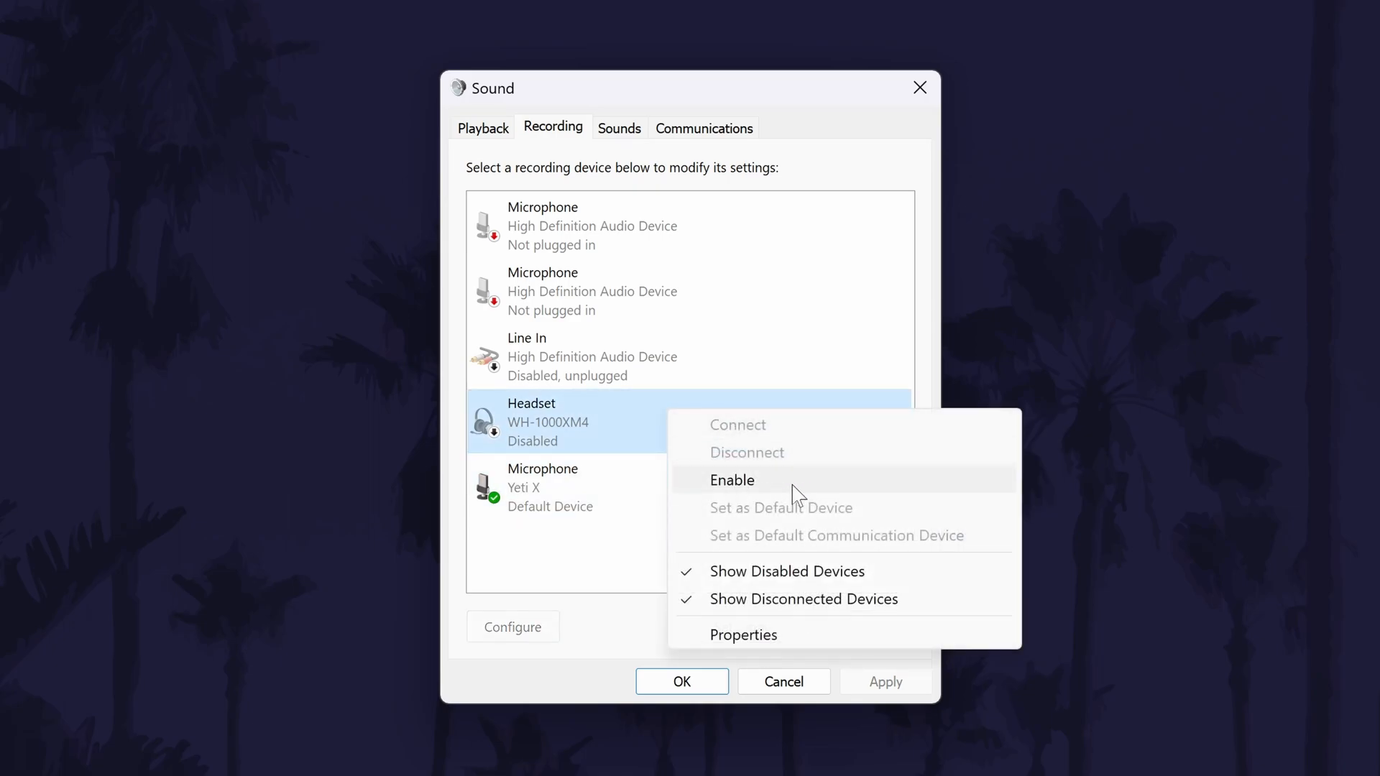
{"action": "mouse_move", "coordinate": [768, 491]}
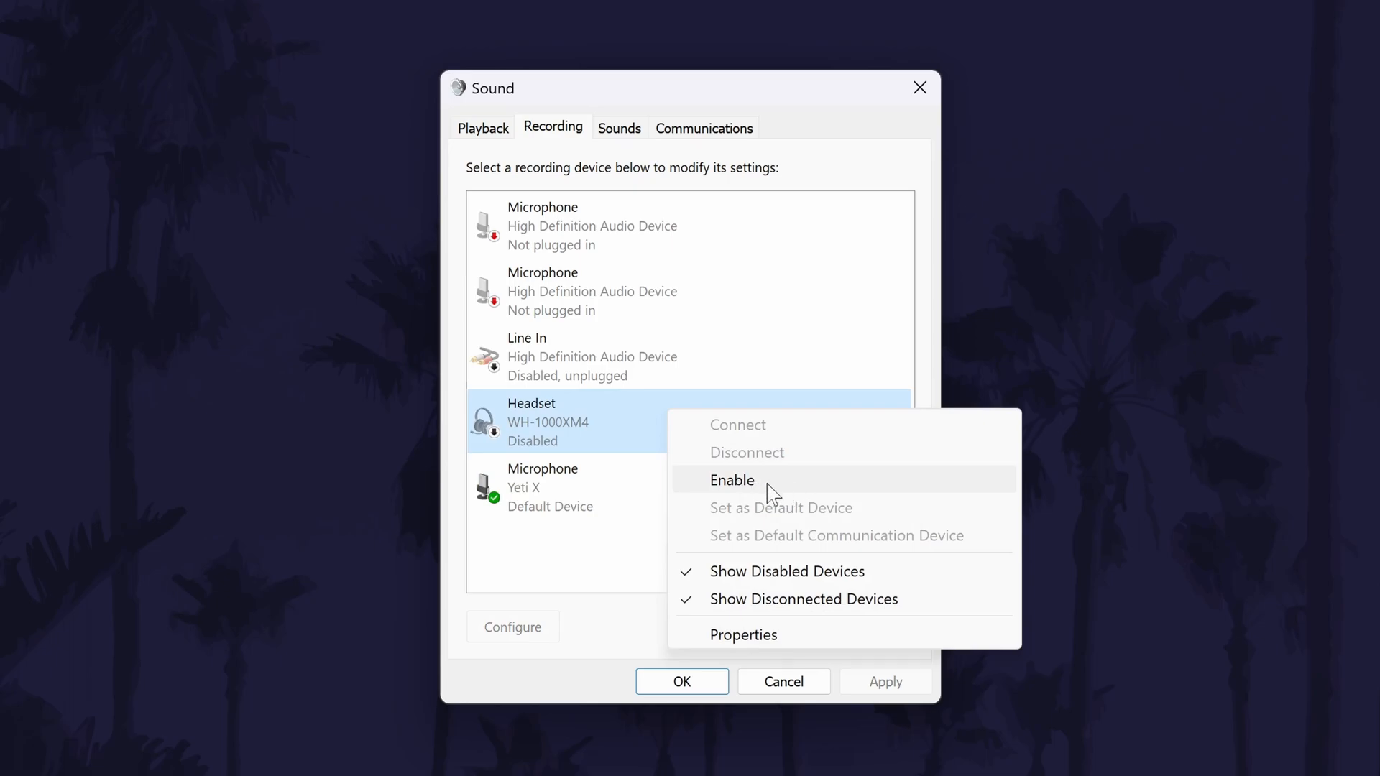
{"action": "left_click", "coordinate": [731, 479]}
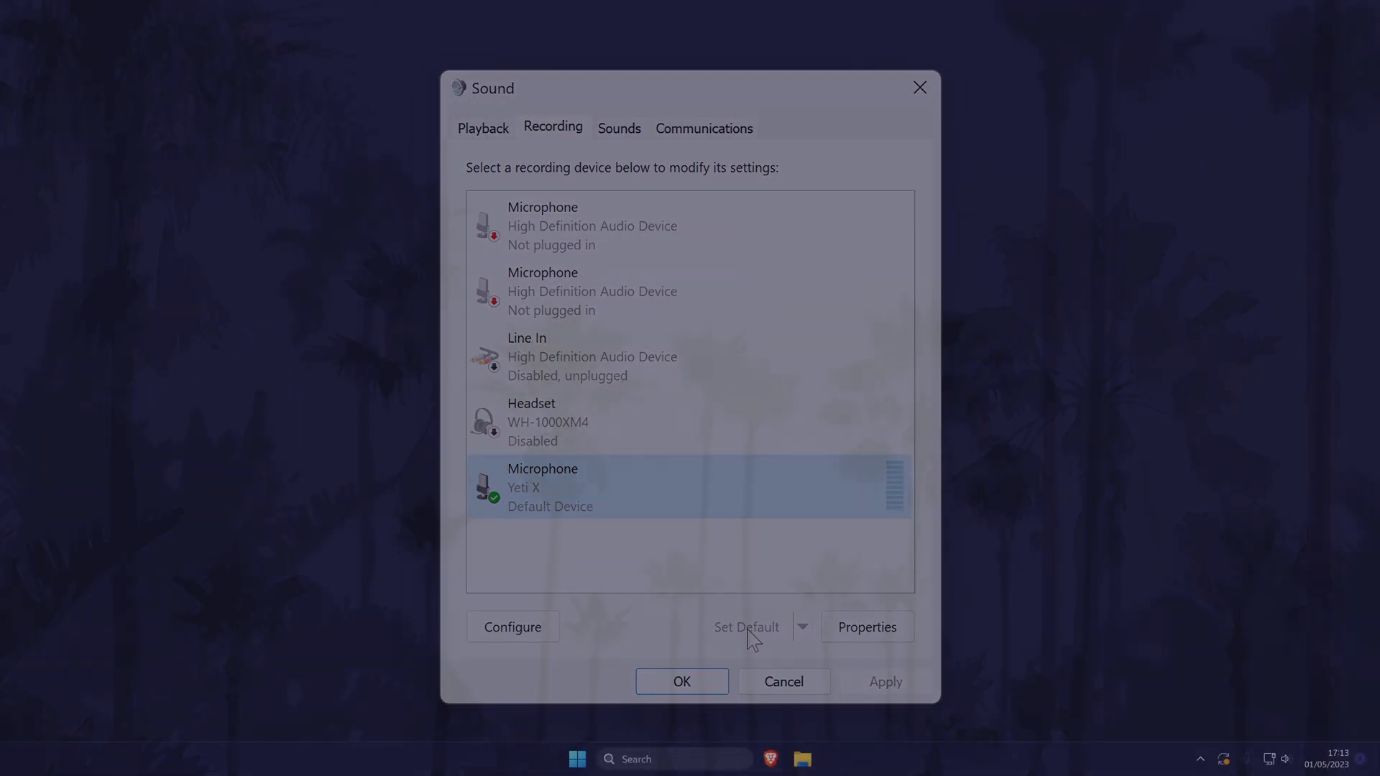
{"action": "left_click", "coordinate": [680, 682]}
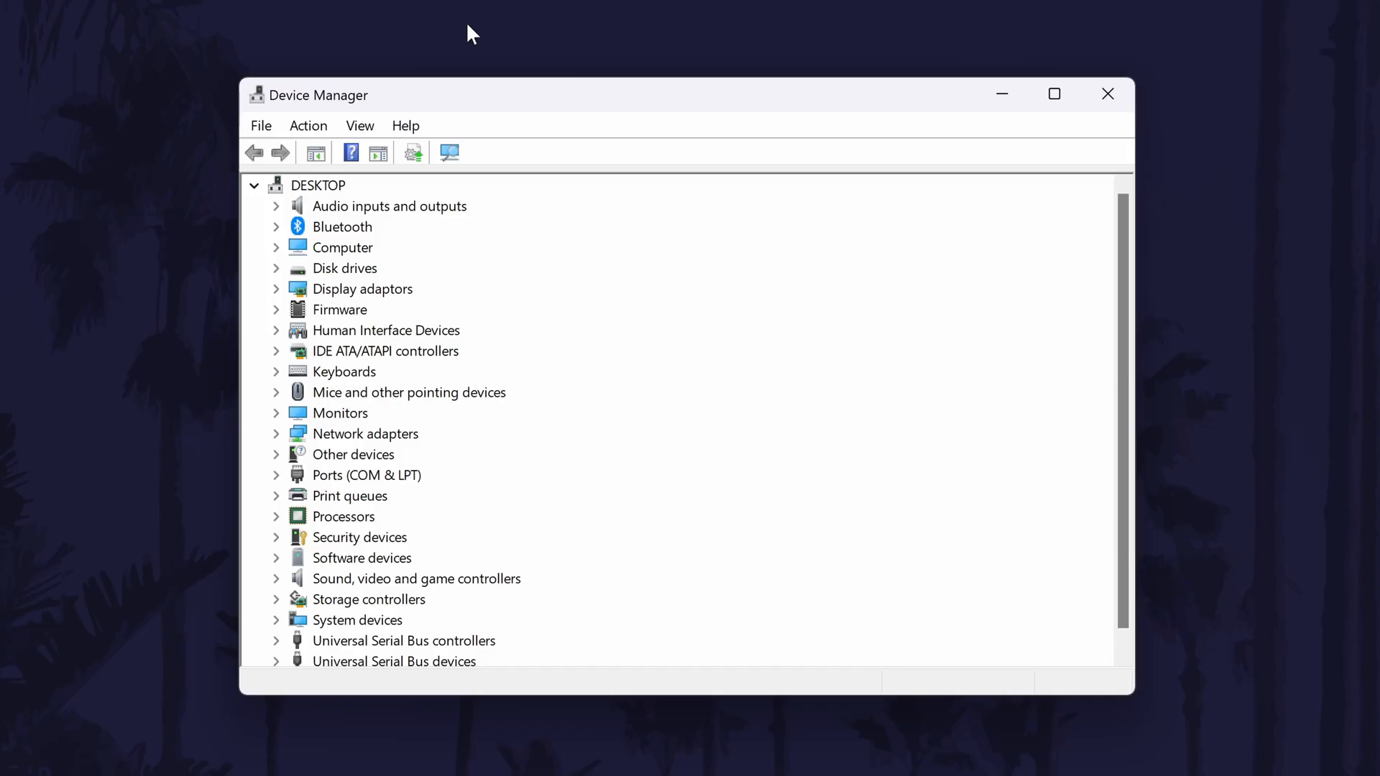
{"action": "mouse_move", "coordinate": [244, 79]}
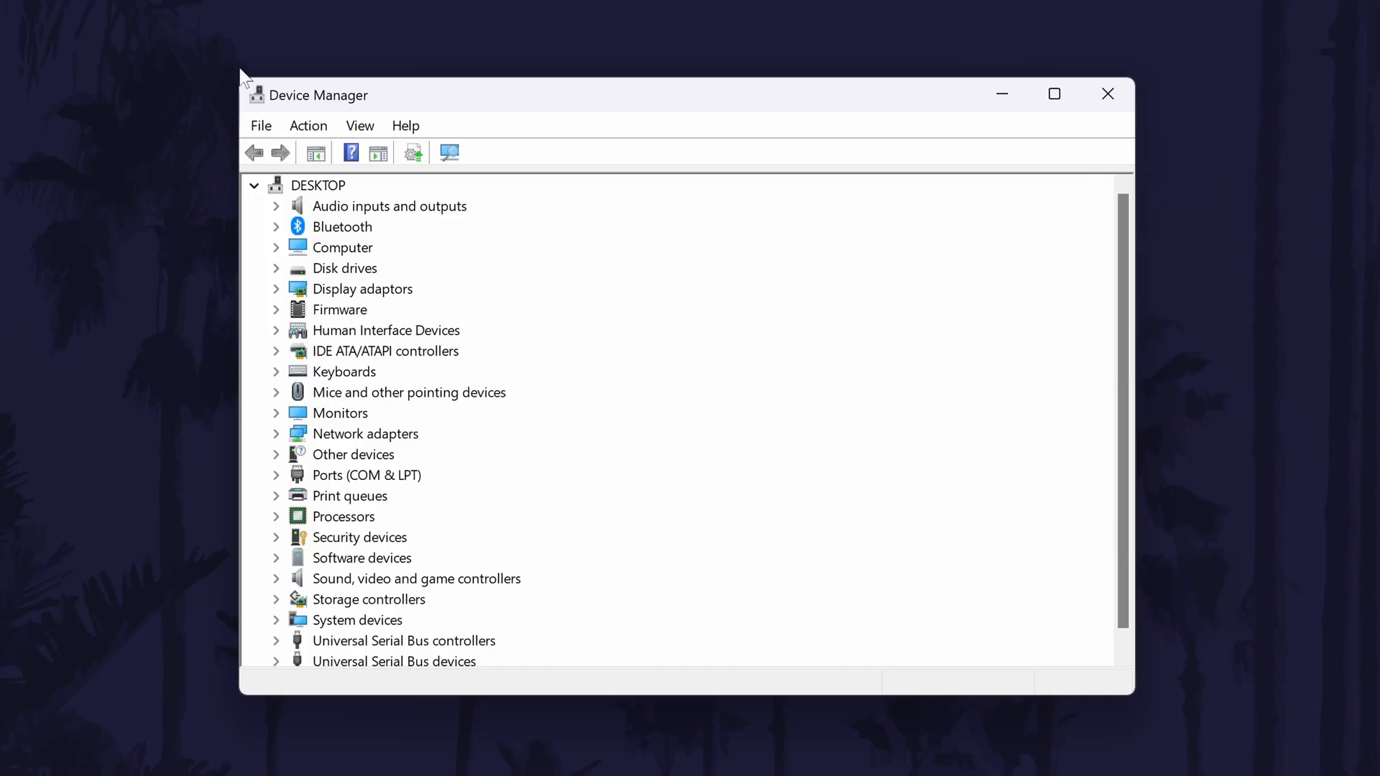
Step: Expand Audio inputs and outputs and select Microphone (Yeti X)
{"action": "left_click", "coordinate": [389, 207]}
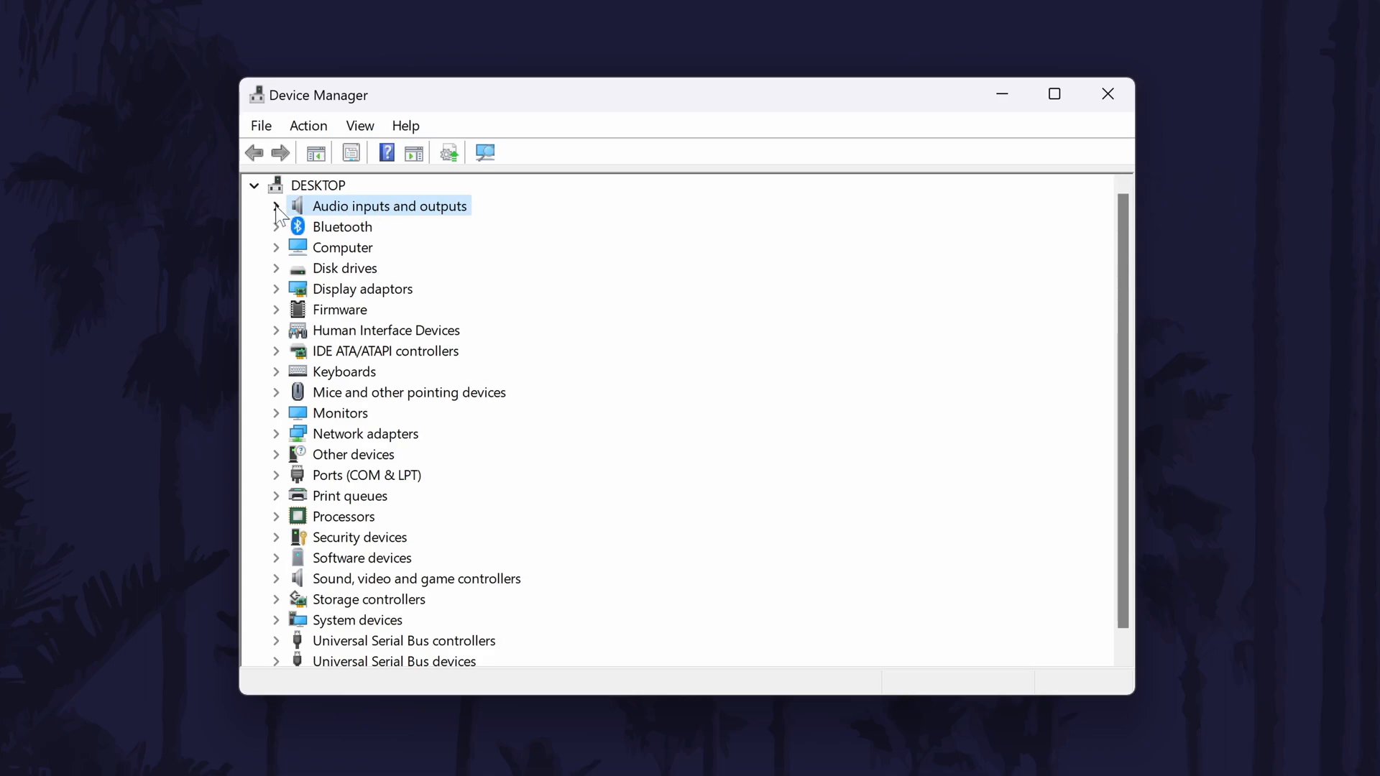
{"action": "left_click", "coordinate": [275, 204]}
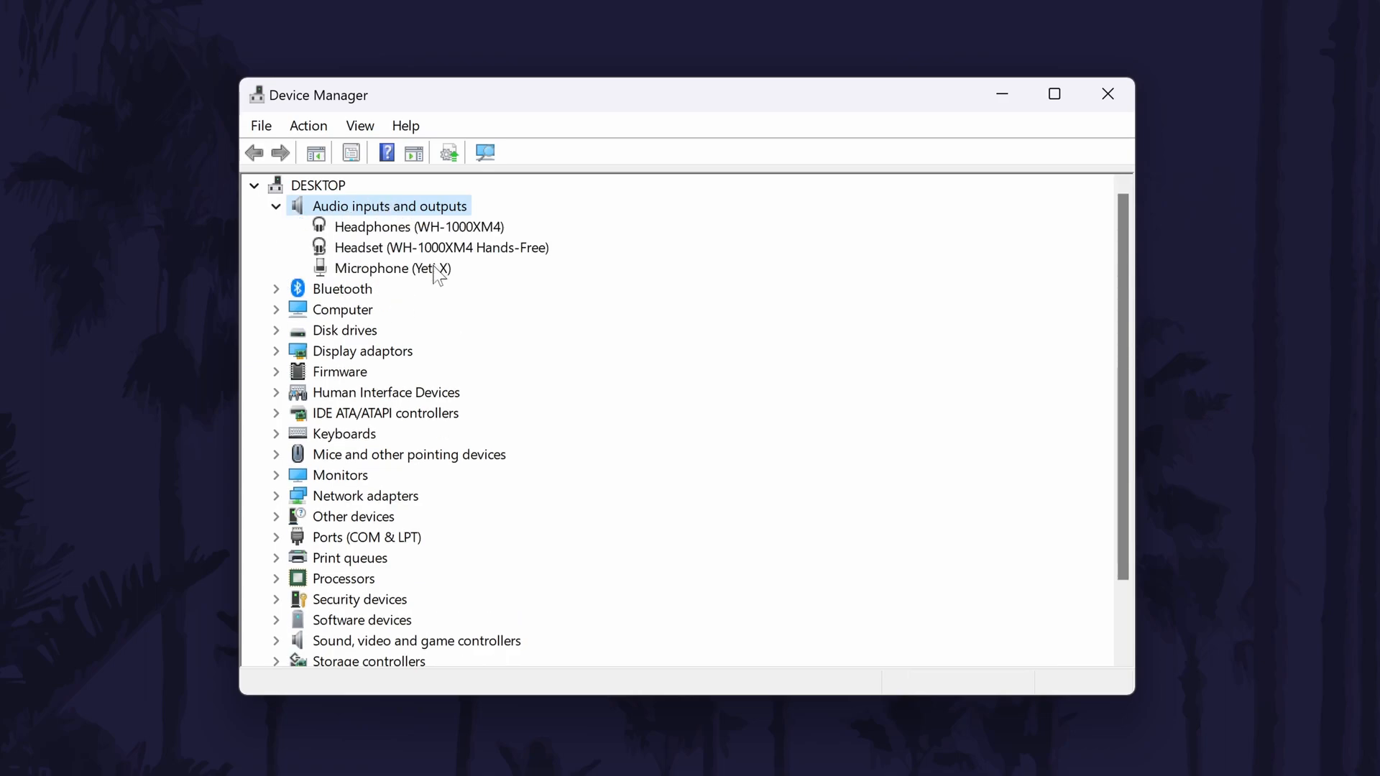
{"action": "left_click", "coordinate": [391, 267]}
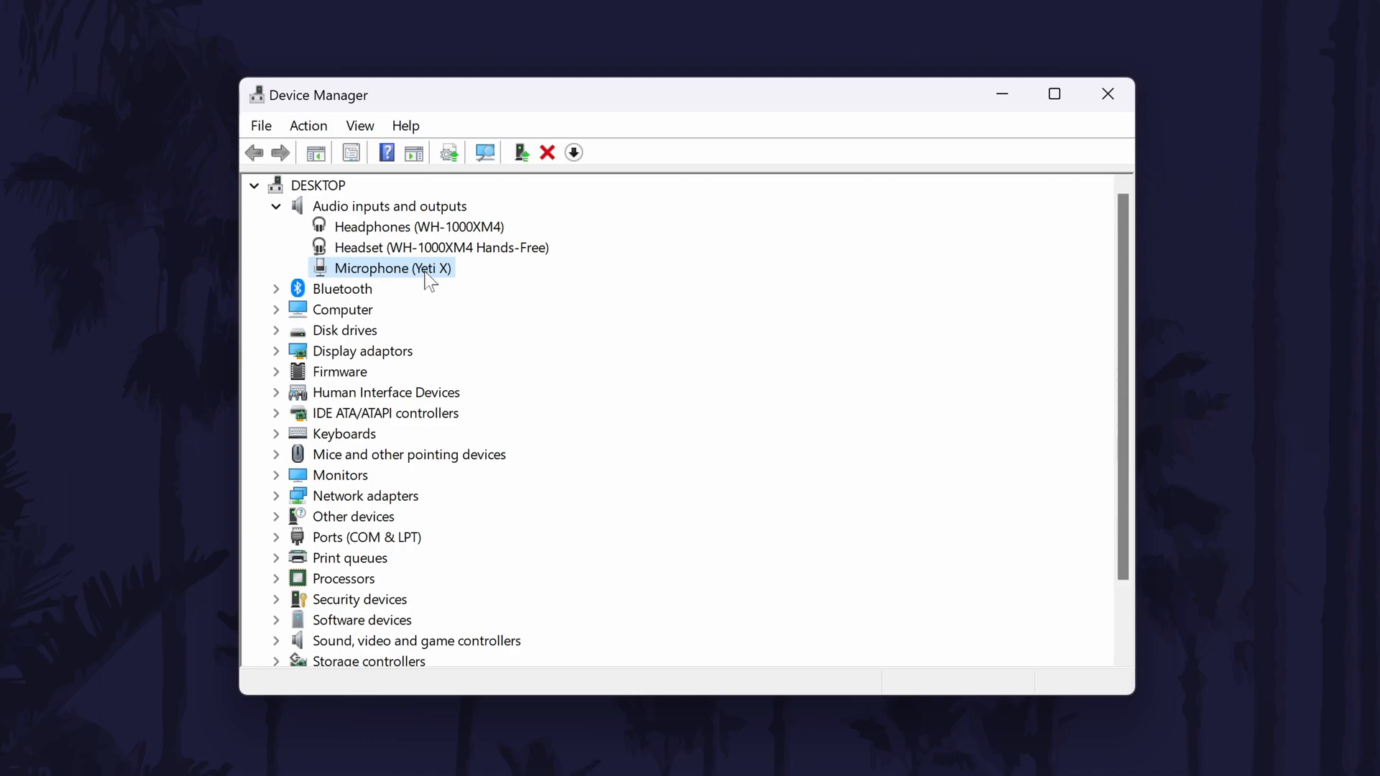
Step: Disable the Yeti X microphone from its Driver tab, then re-enable it
{"action": "double_click", "coordinate": [392, 267]}
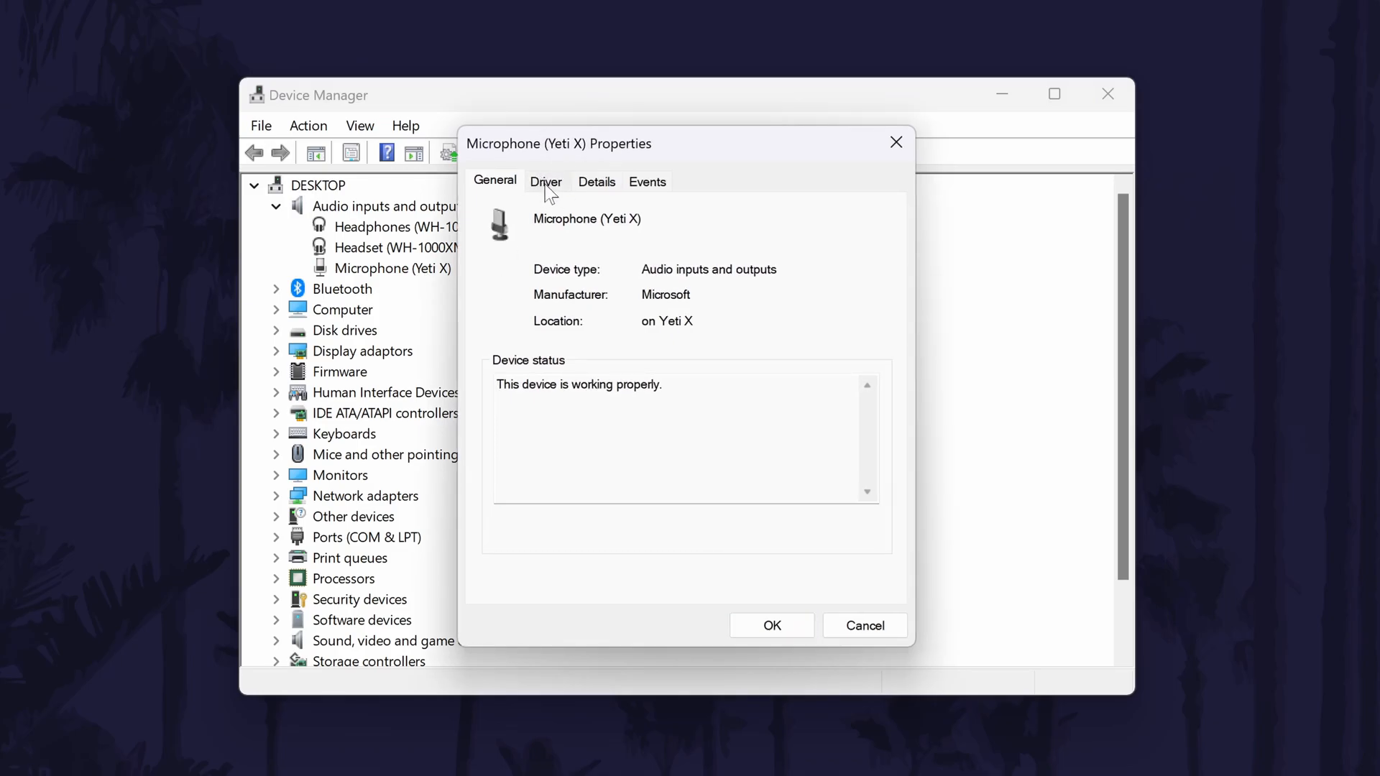
{"action": "left_click", "coordinate": [546, 181]}
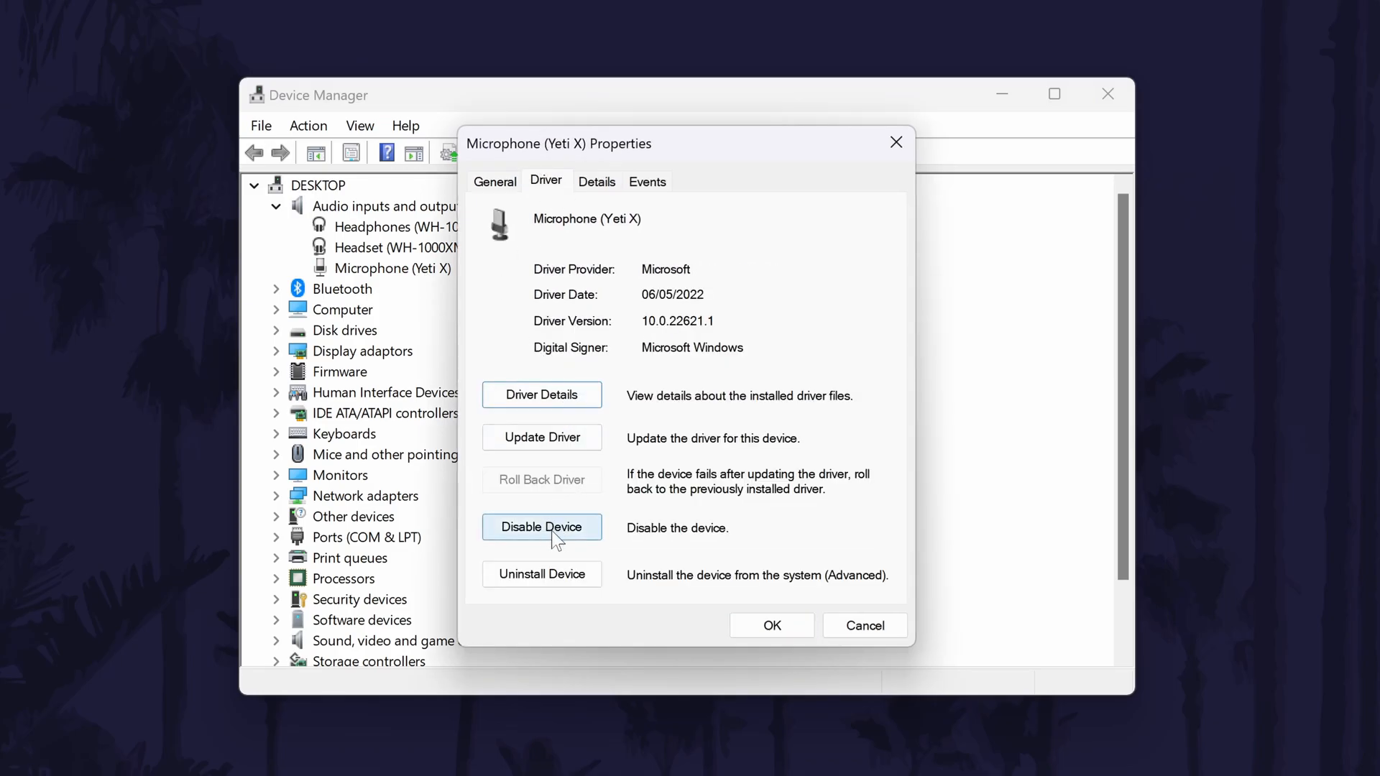
{"action": "left_click", "coordinate": [541, 527]}
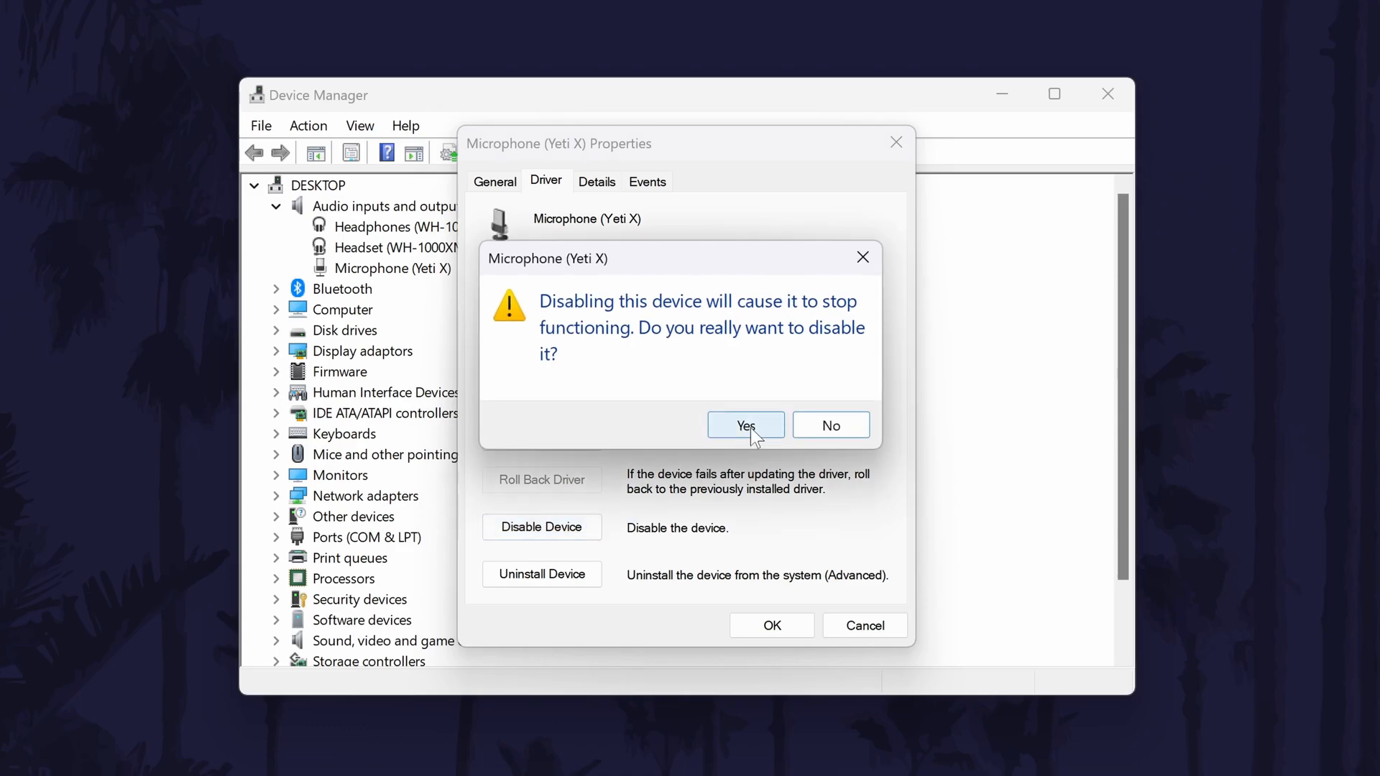
{"action": "left_click", "coordinate": [744, 425]}
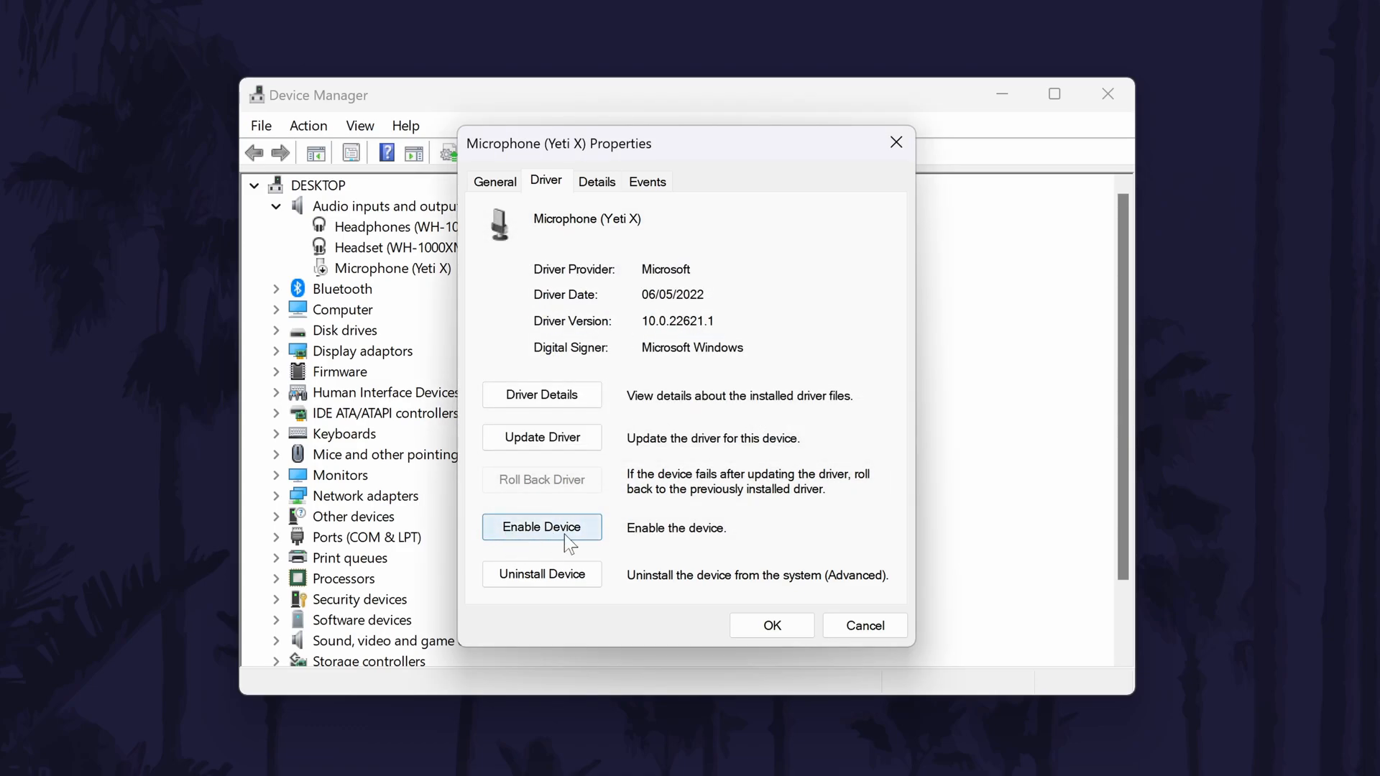
{"action": "left_click", "coordinate": [541, 526]}
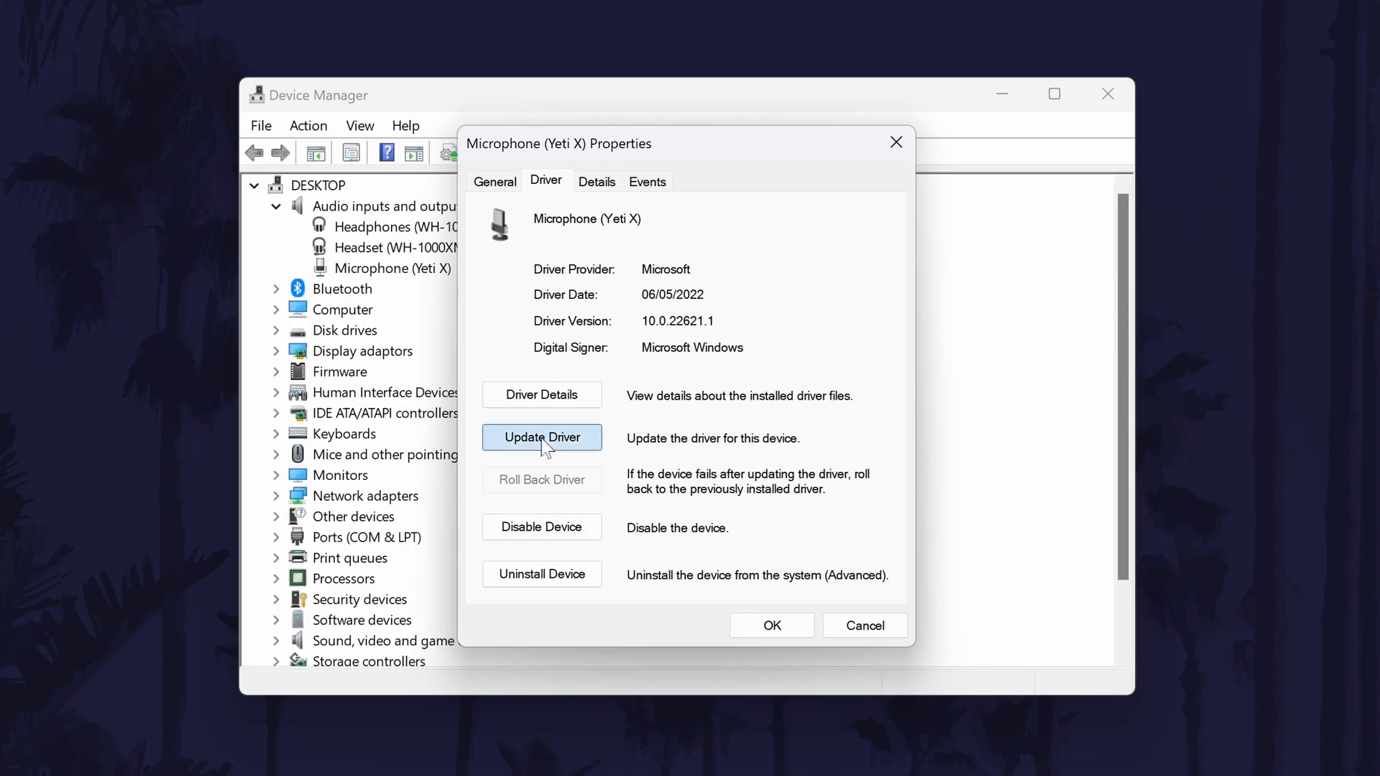
Step: Search automatically for an updated Yeti X driver, confirming the best one is installed
{"action": "left_click", "coordinate": [541, 437]}
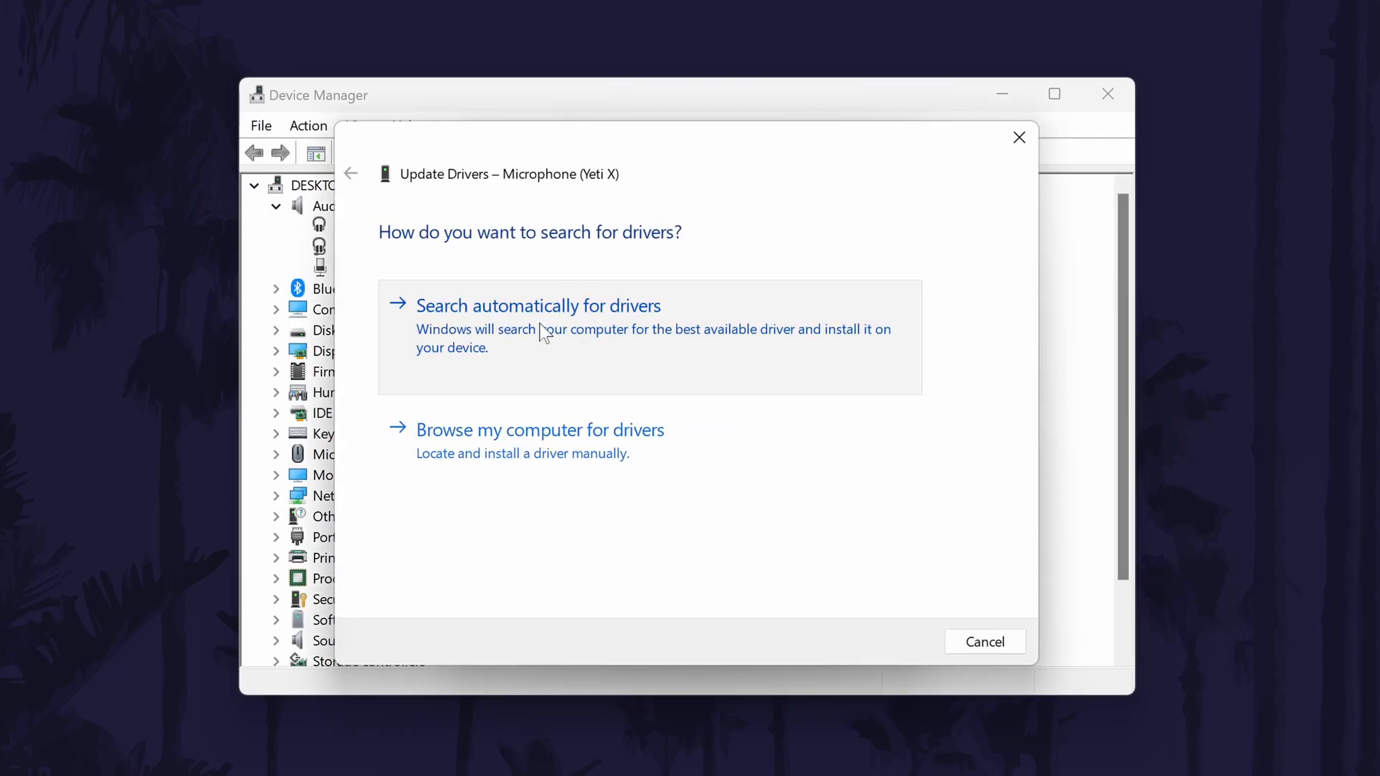
{"action": "left_click", "coordinate": [538, 306]}
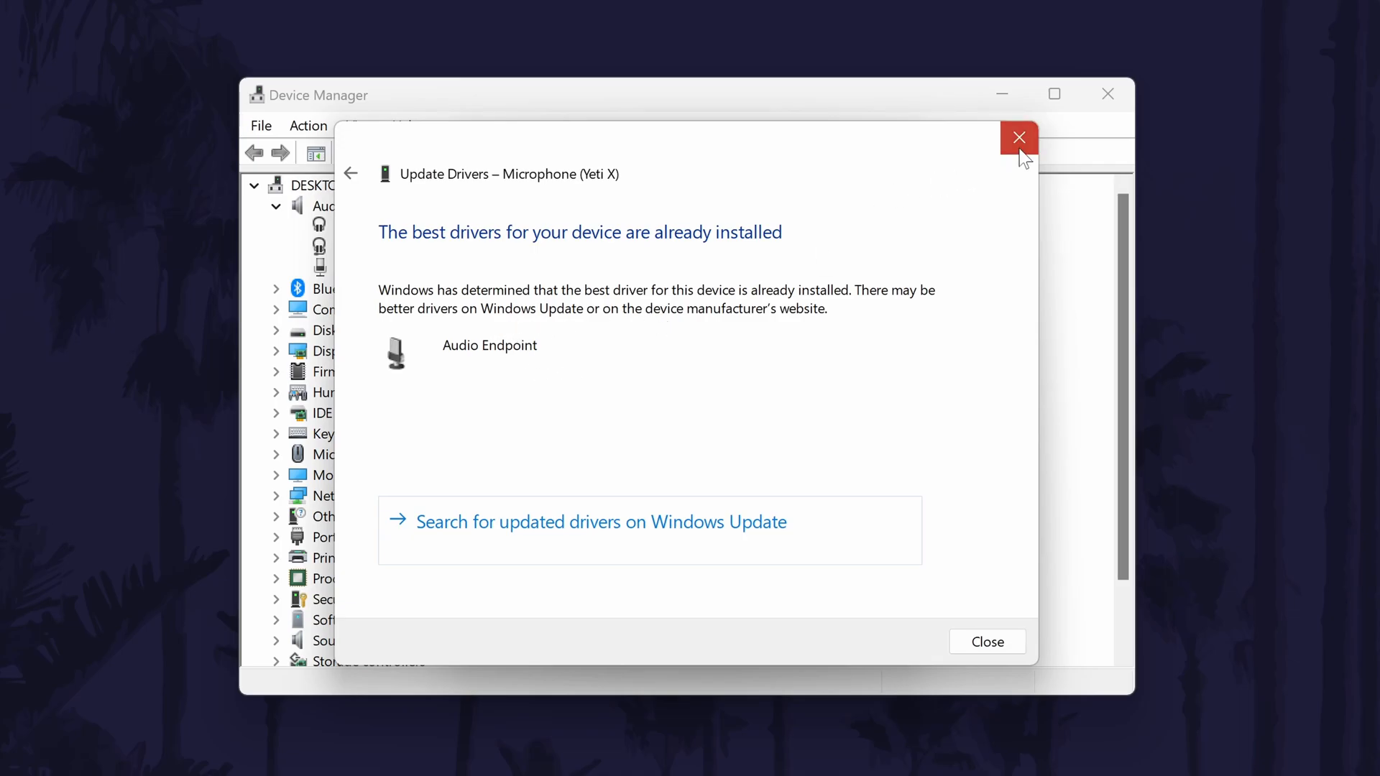
{"action": "left_click", "coordinate": [1019, 138]}
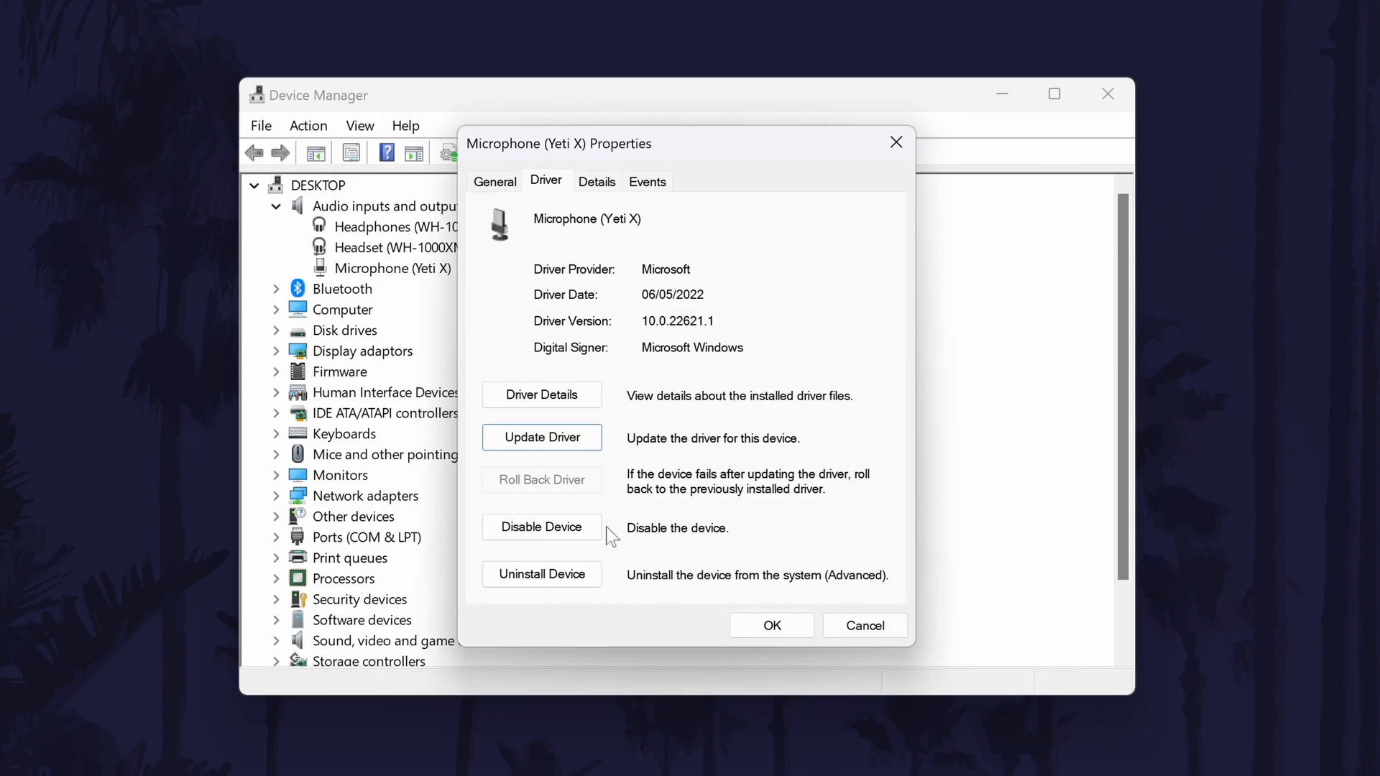
Step: Uninstall Microphone (Yeti X), scan for hardware changes to redetect it, and exit Device Manager
{"action": "left_click", "coordinate": [541, 574]}
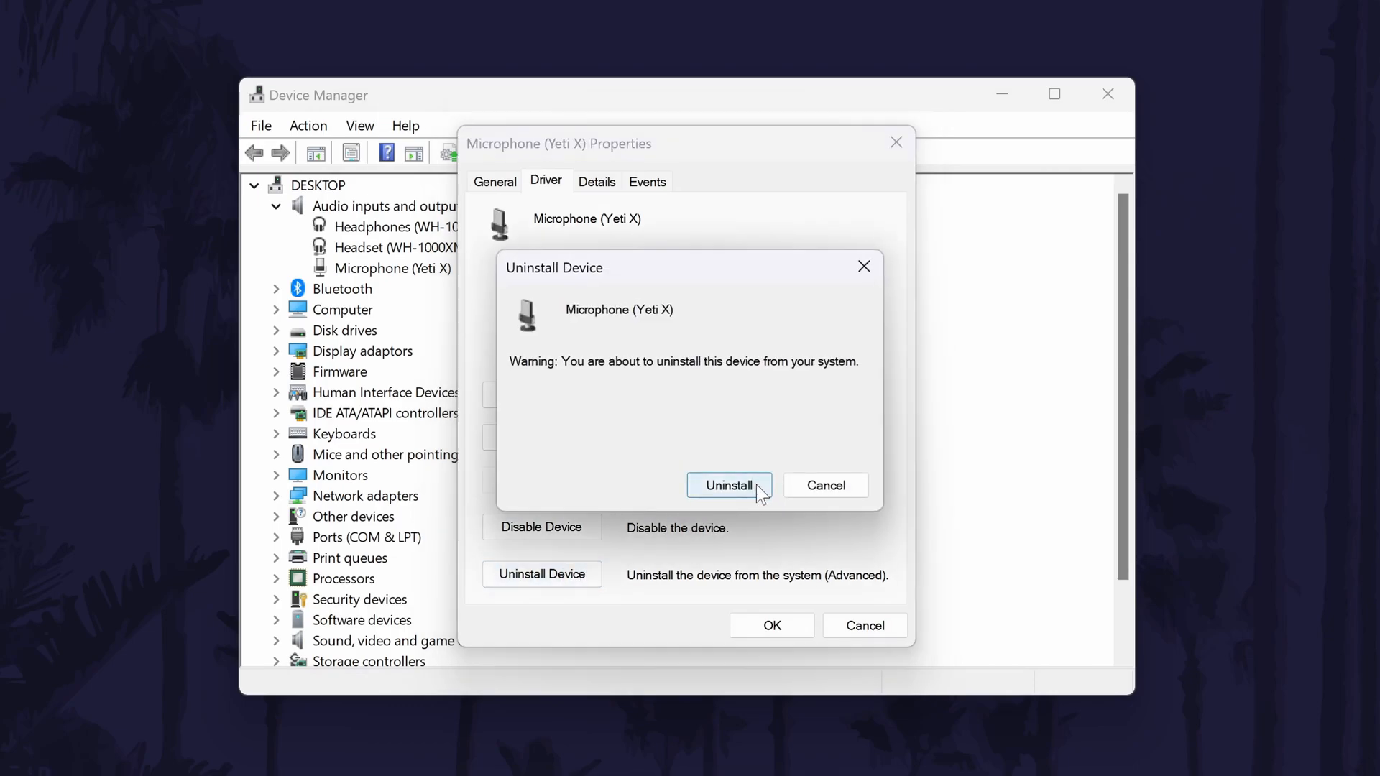
{"action": "left_click", "coordinate": [728, 485]}
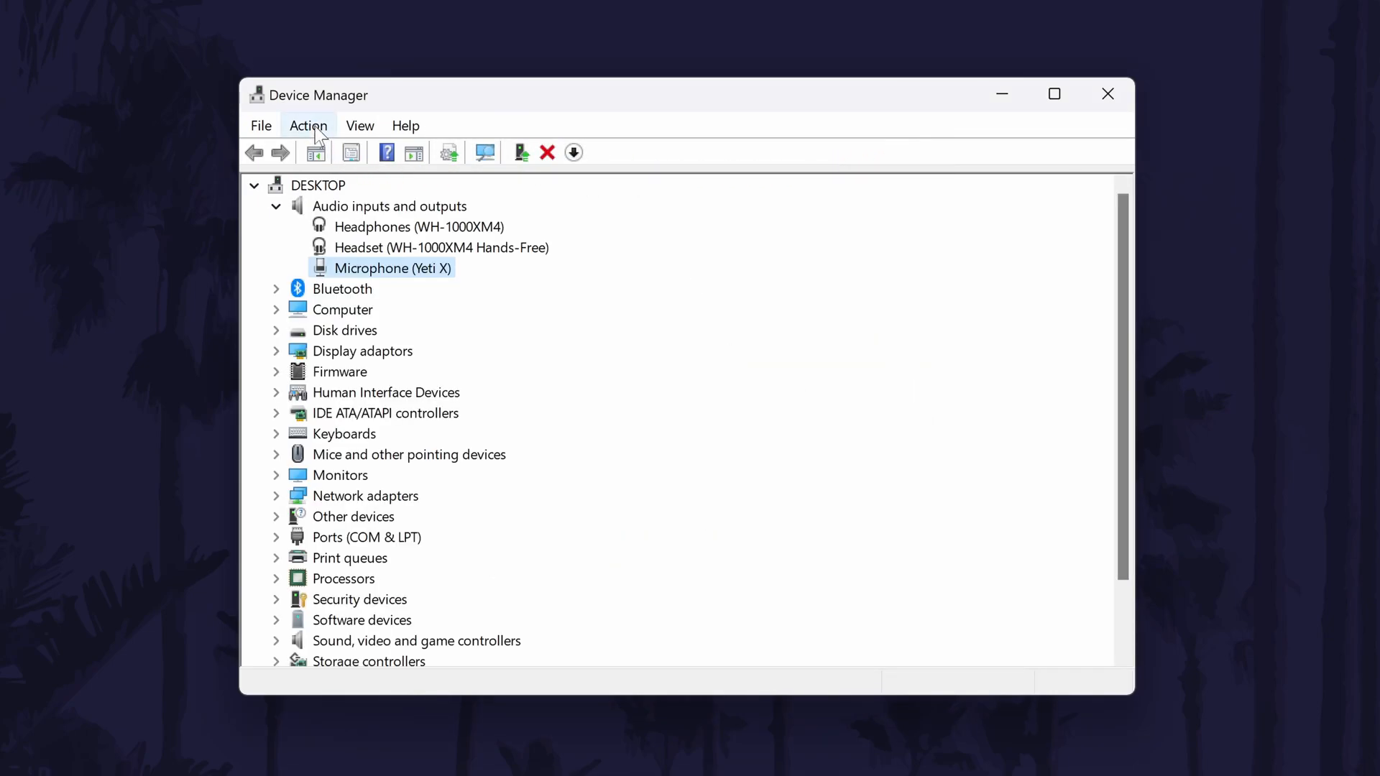
{"action": "left_click", "coordinate": [308, 125]}
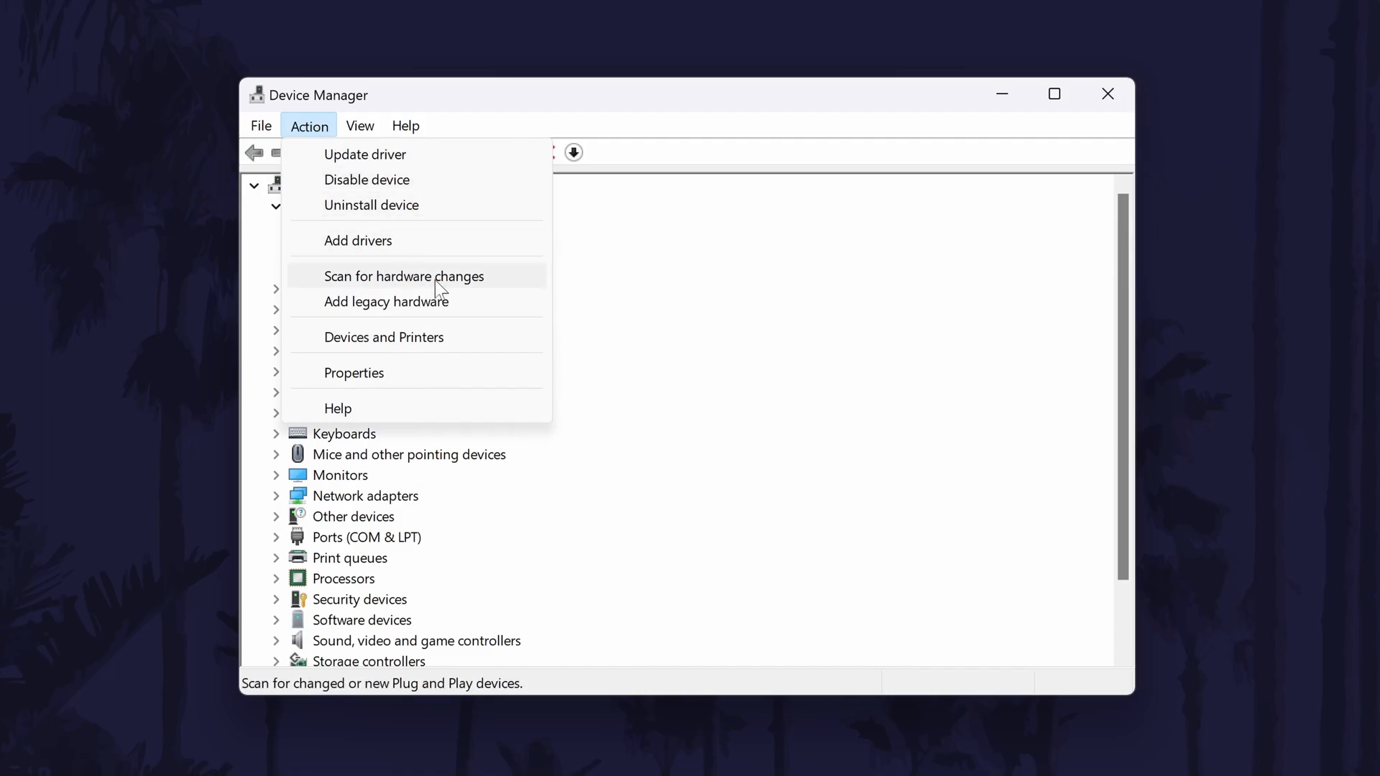
{"action": "left_click", "coordinate": [403, 276]}
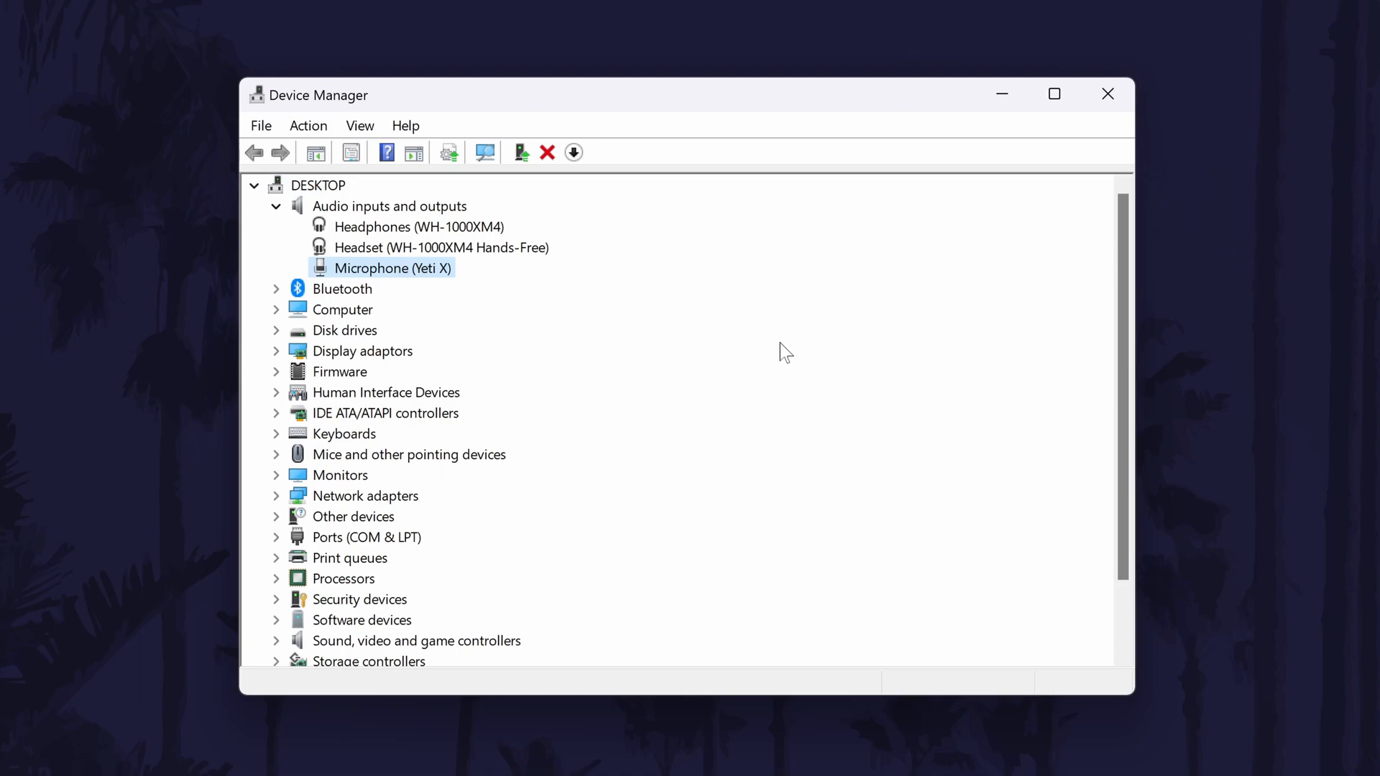
{"action": "left_click", "coordinate": [1106, 94]}
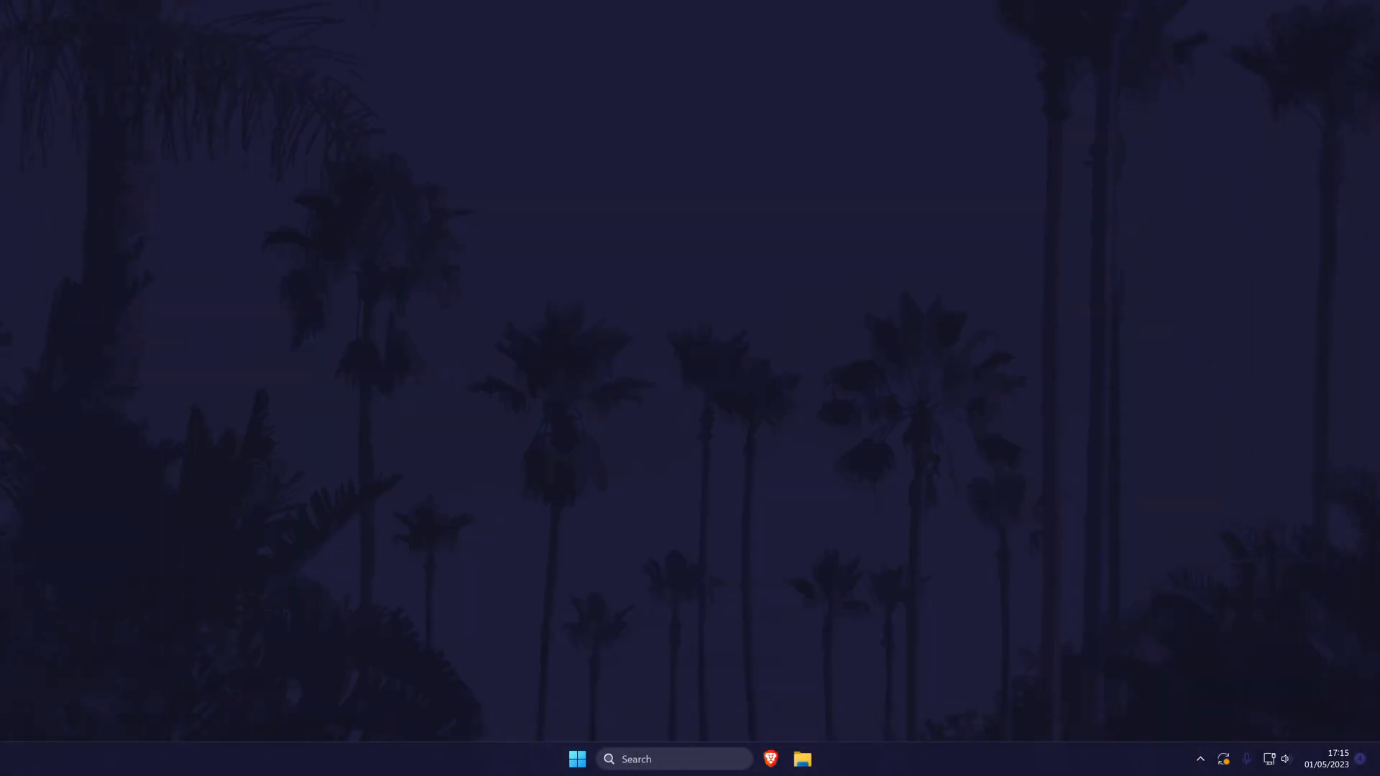
{"action": "left_click", "coordinate": [576, 759]}
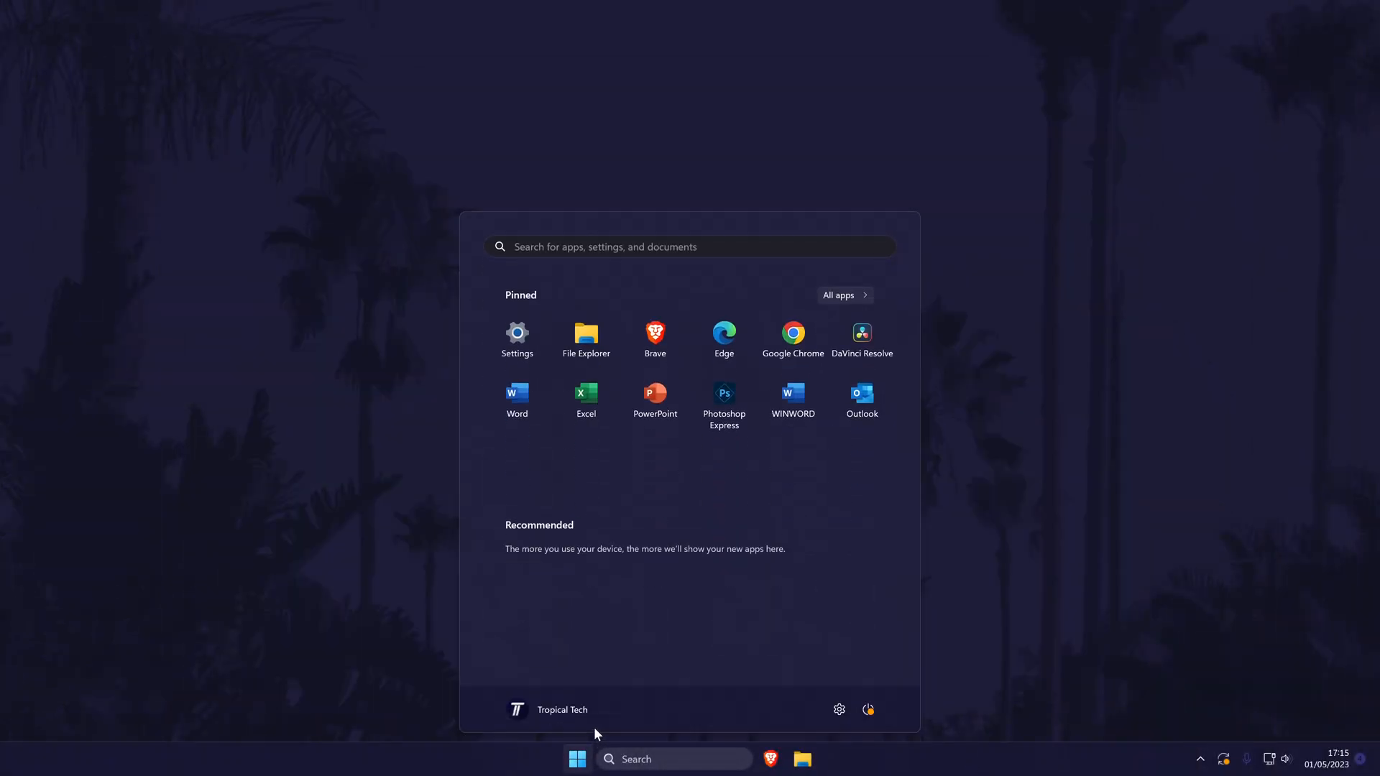
{"action": "left_click", "coordinate": [867, 709]}
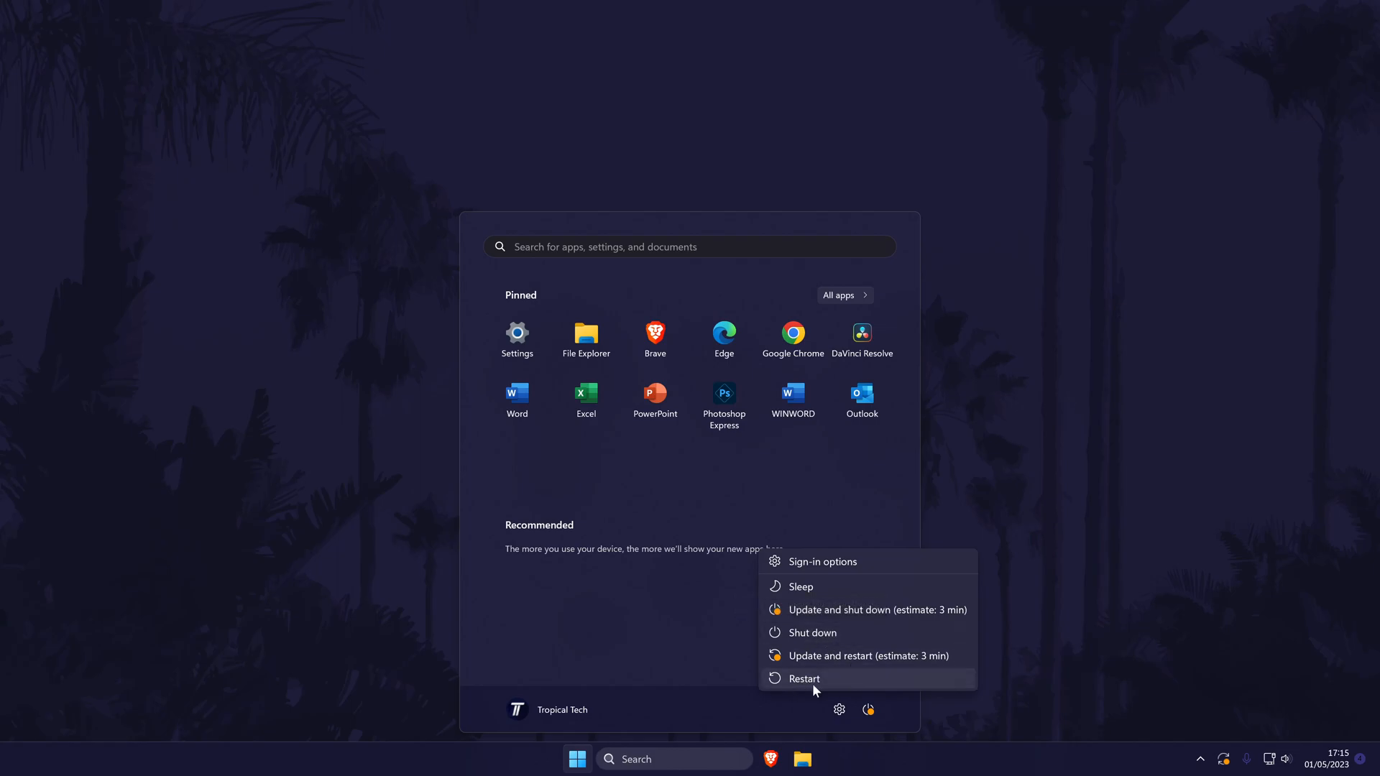
{"action": "mouse_move", "coordinate": [968, 639]}
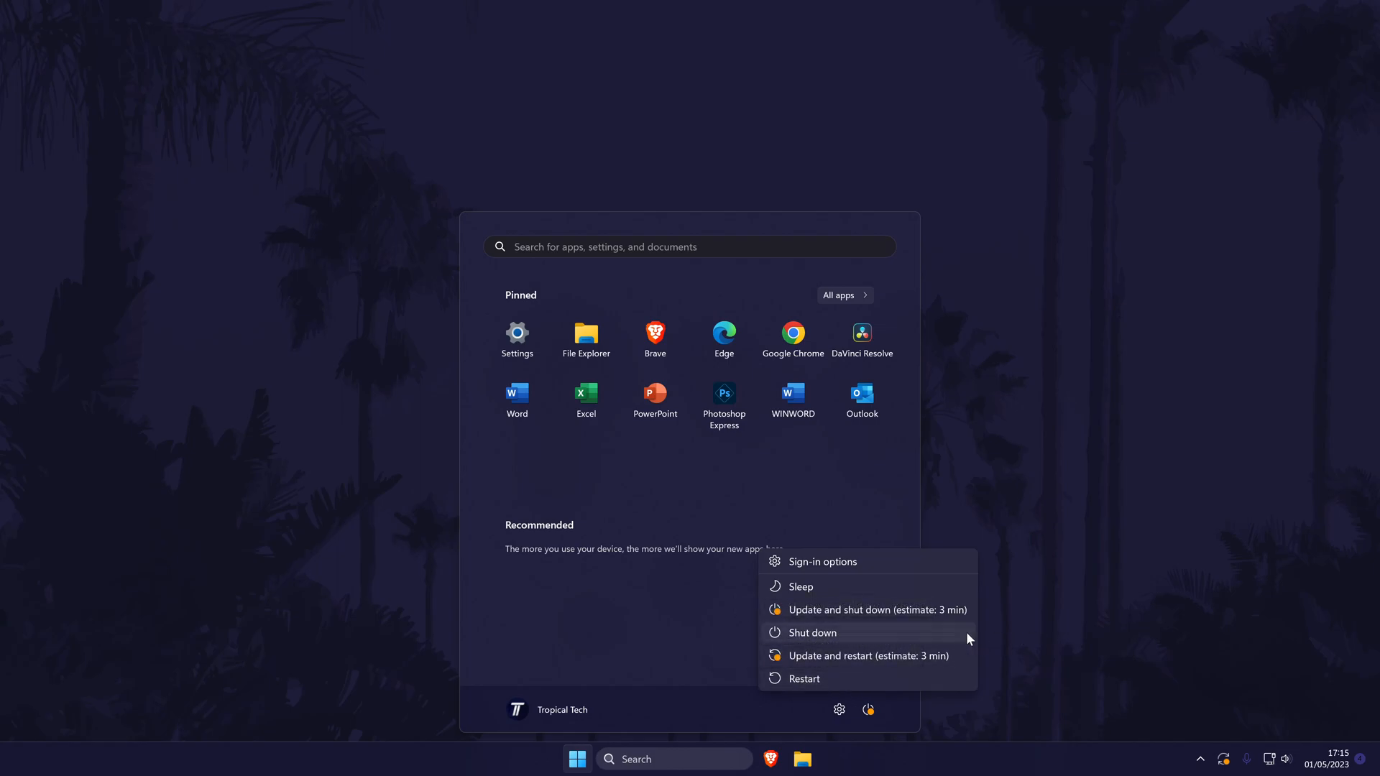
{"action": "left_click", "coordinate": [811, 632]}
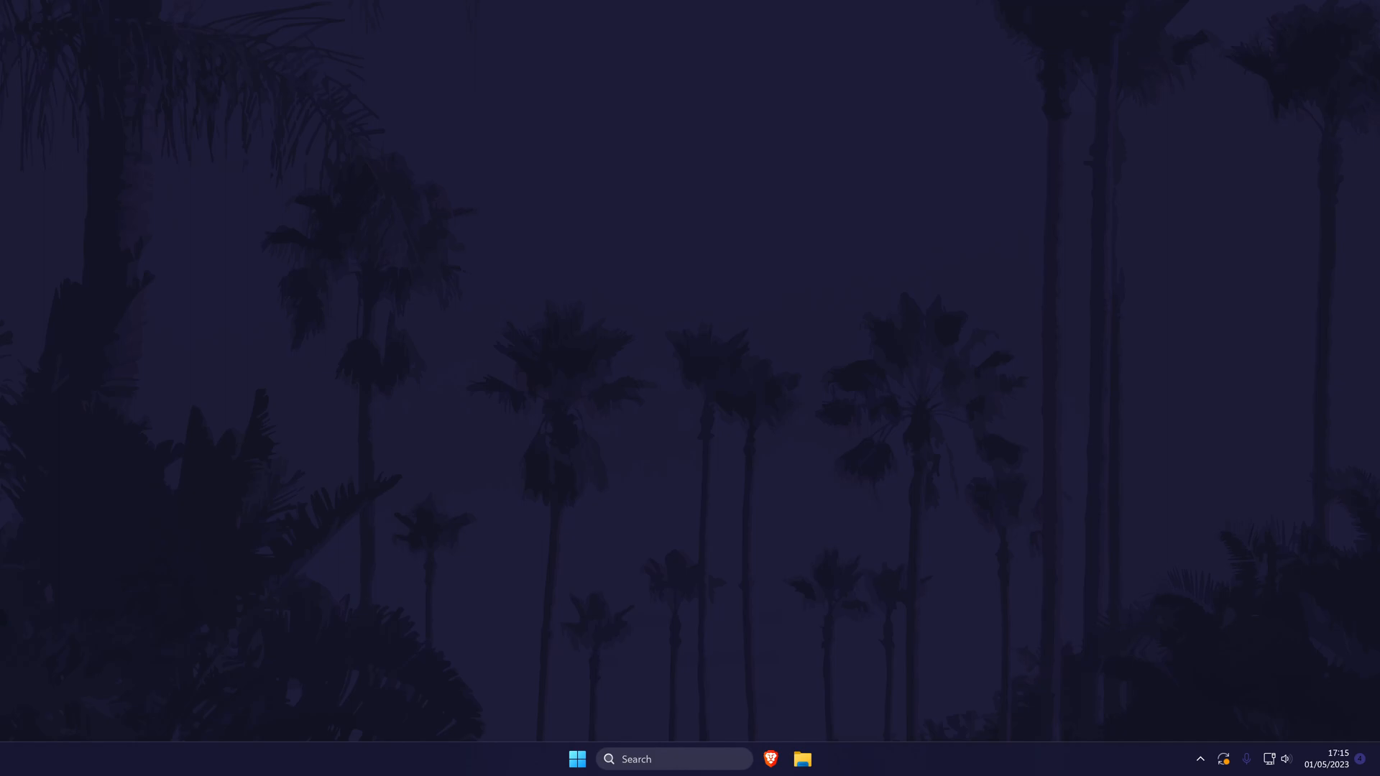
Step: Open 'microphone privacy setting' from search and verify both microphone access toggles are On
{"action": "type", "text": "microphone privacy setting"}
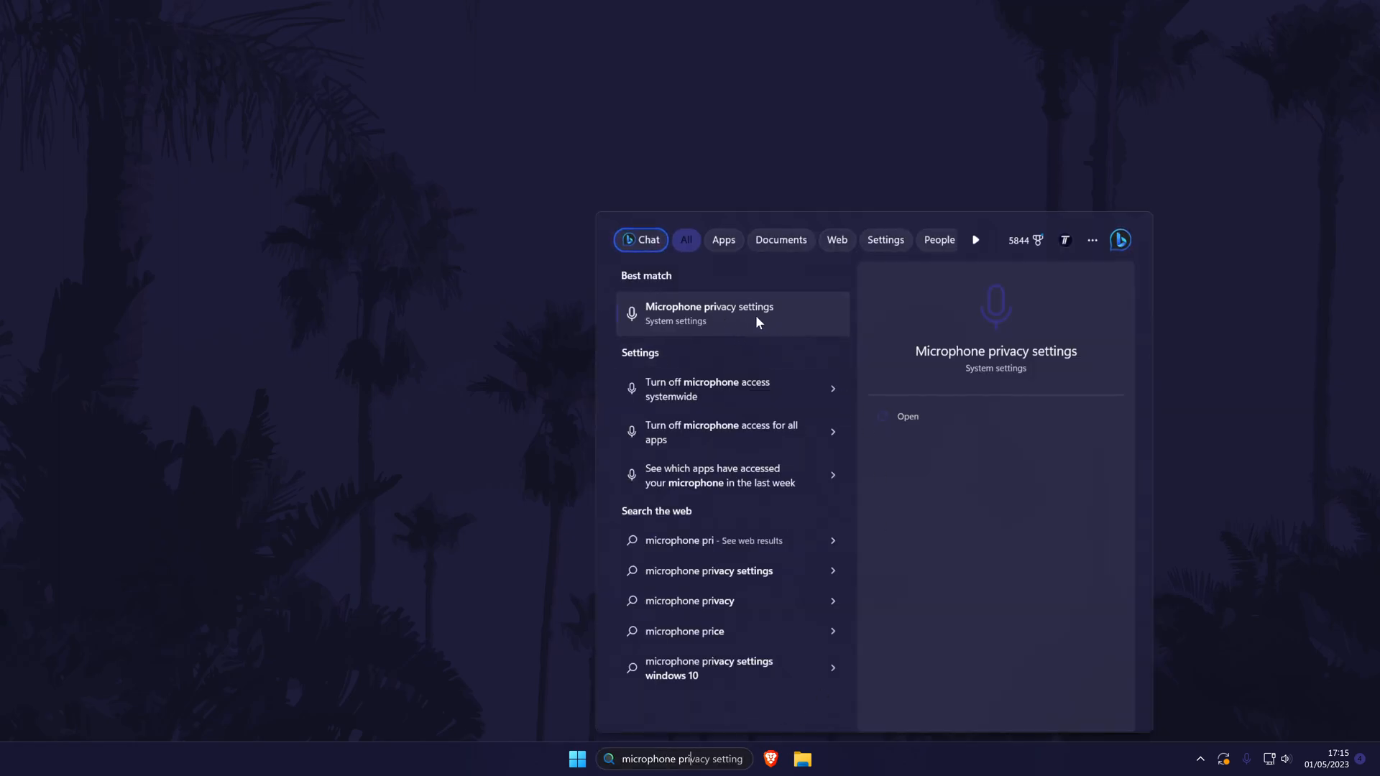
{"action": "left_click", "coordinate": [709, 313]}
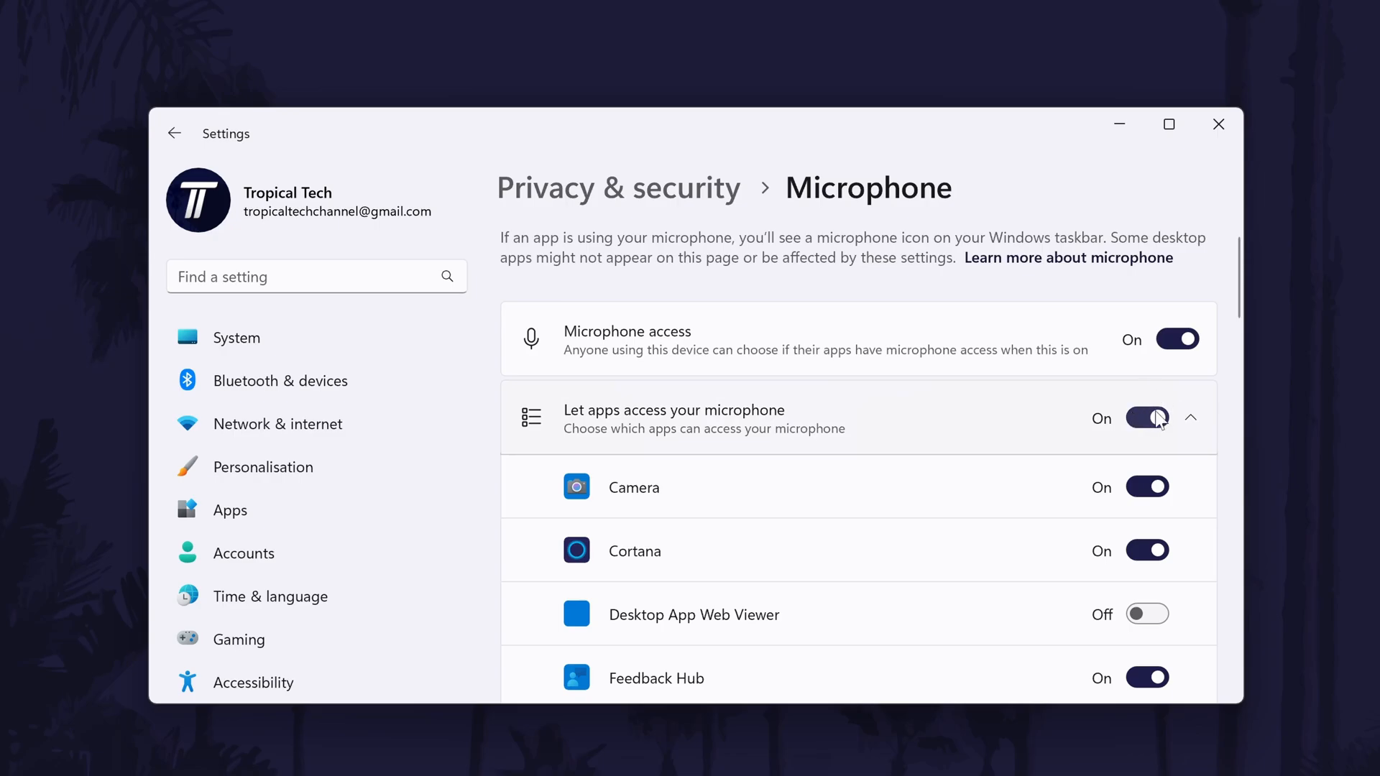
{"action": "scroll", "scroll_direction": "down", "scroll_amount": 3}
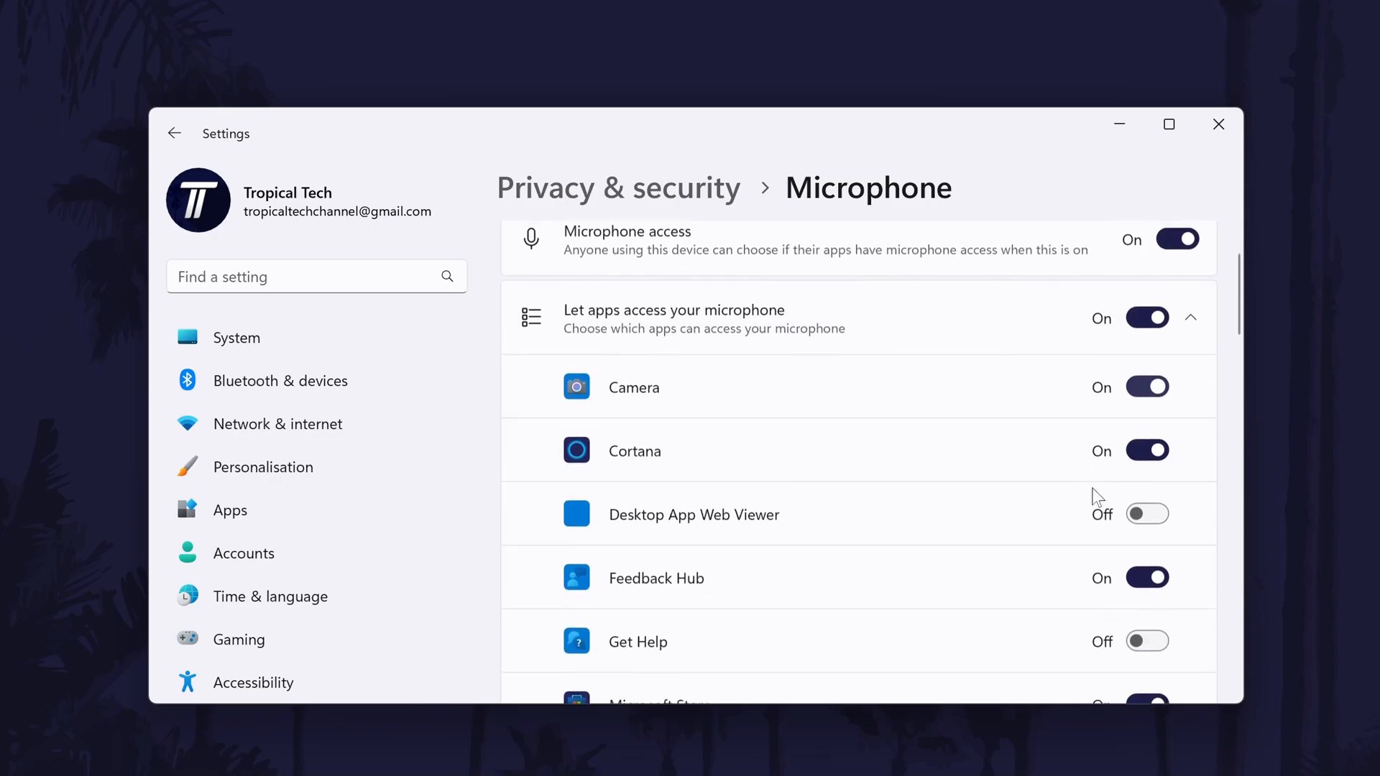
{"action": "scroll", "scroll_direction": "down", "scroll_amount": 3}
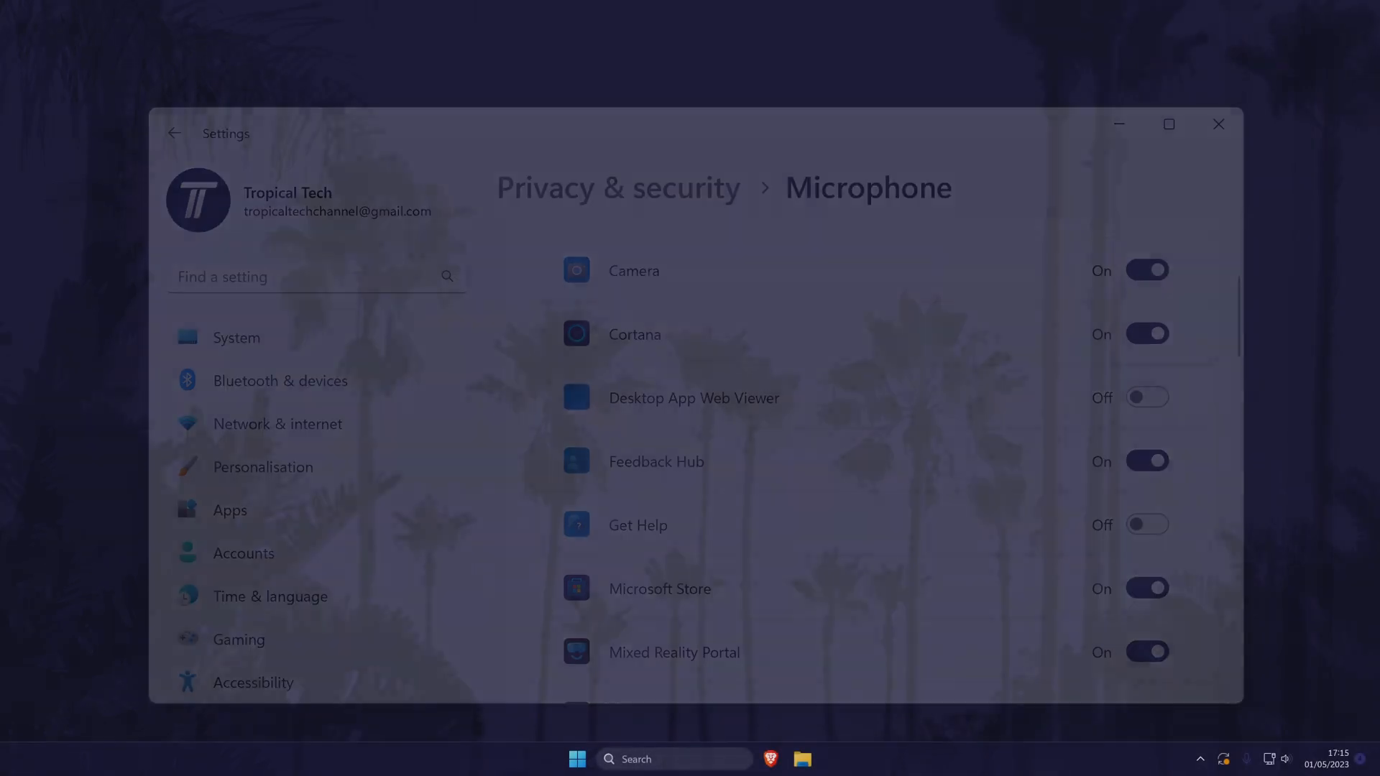
Step: Close the Settings window, then click two items on the taskbar
{"action": "left_click", "coordinate": [1218, 125]}
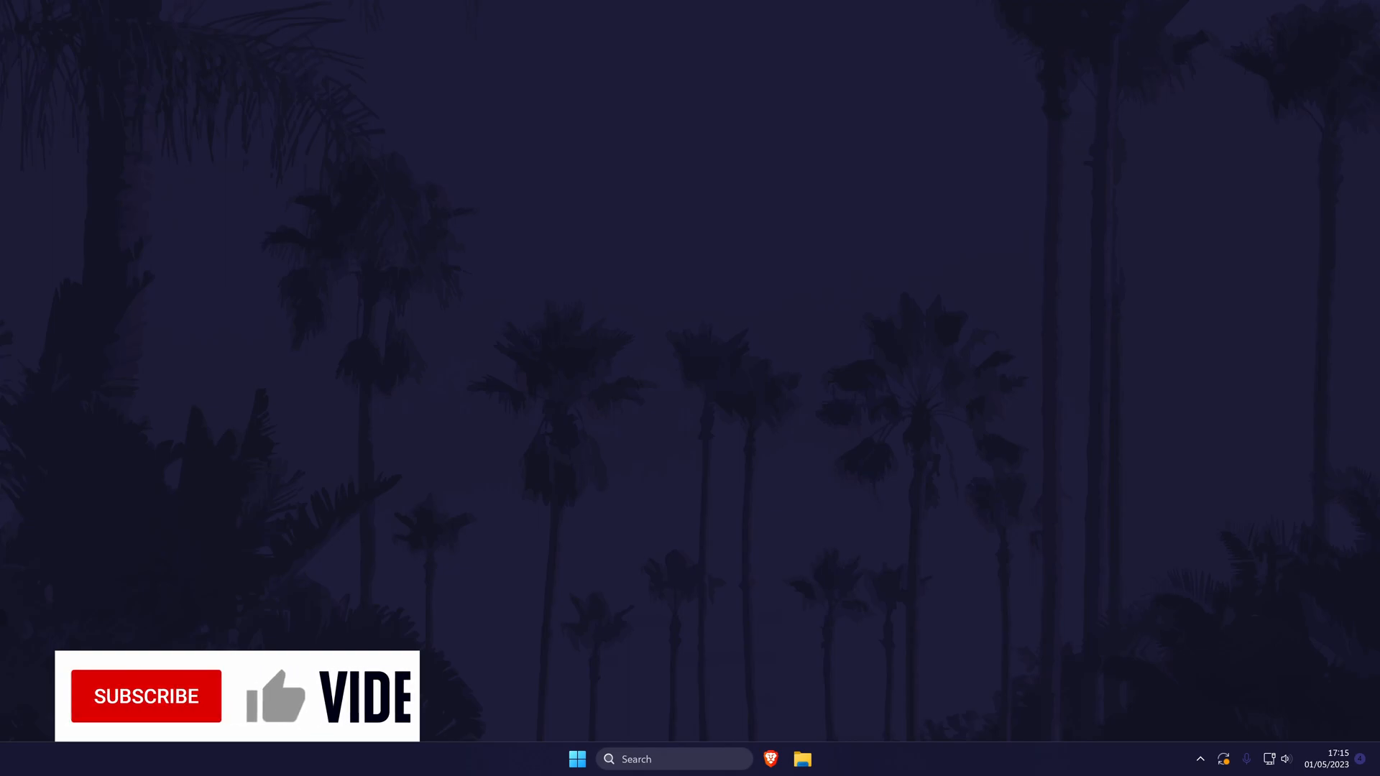
{"action": "left_click", "coordinate": [146, 696]}
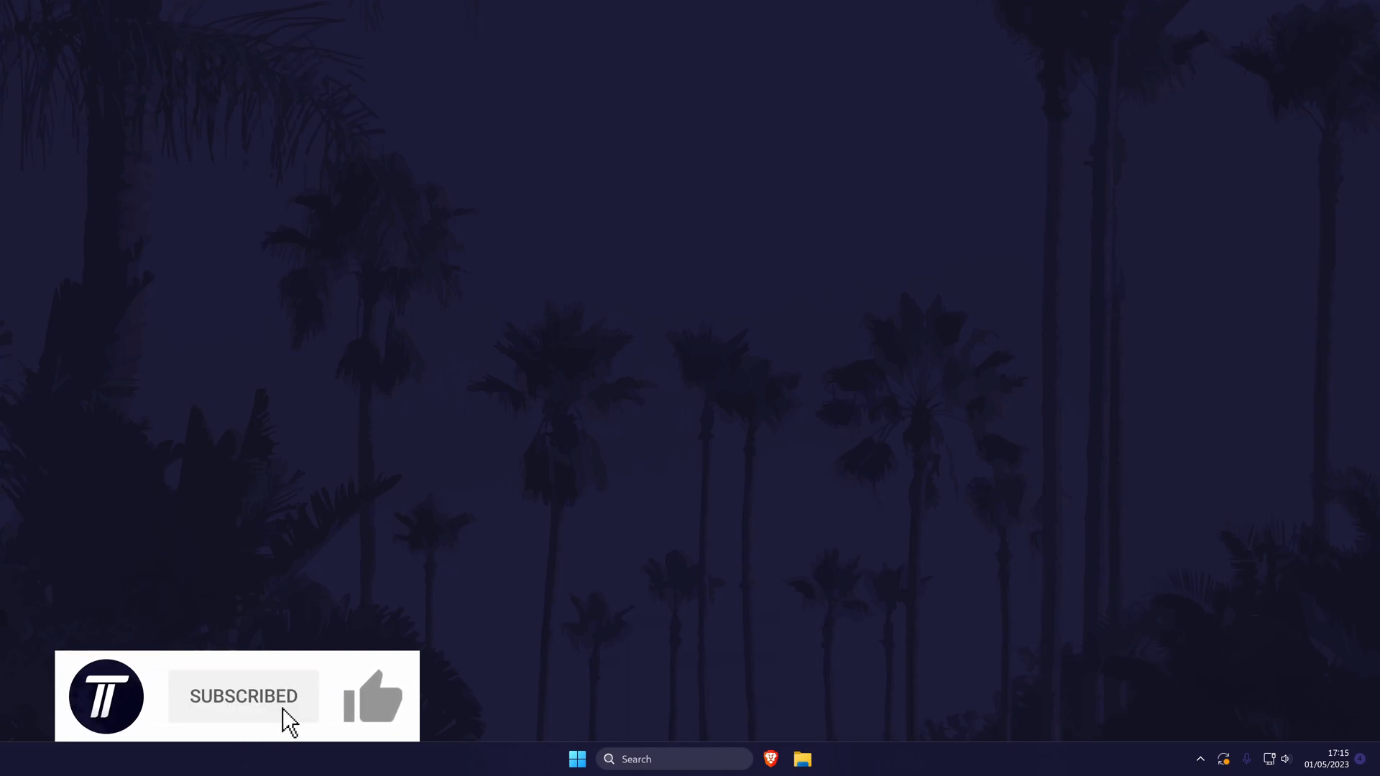
{"action": "left_click", "coordinate": [371, 697]}
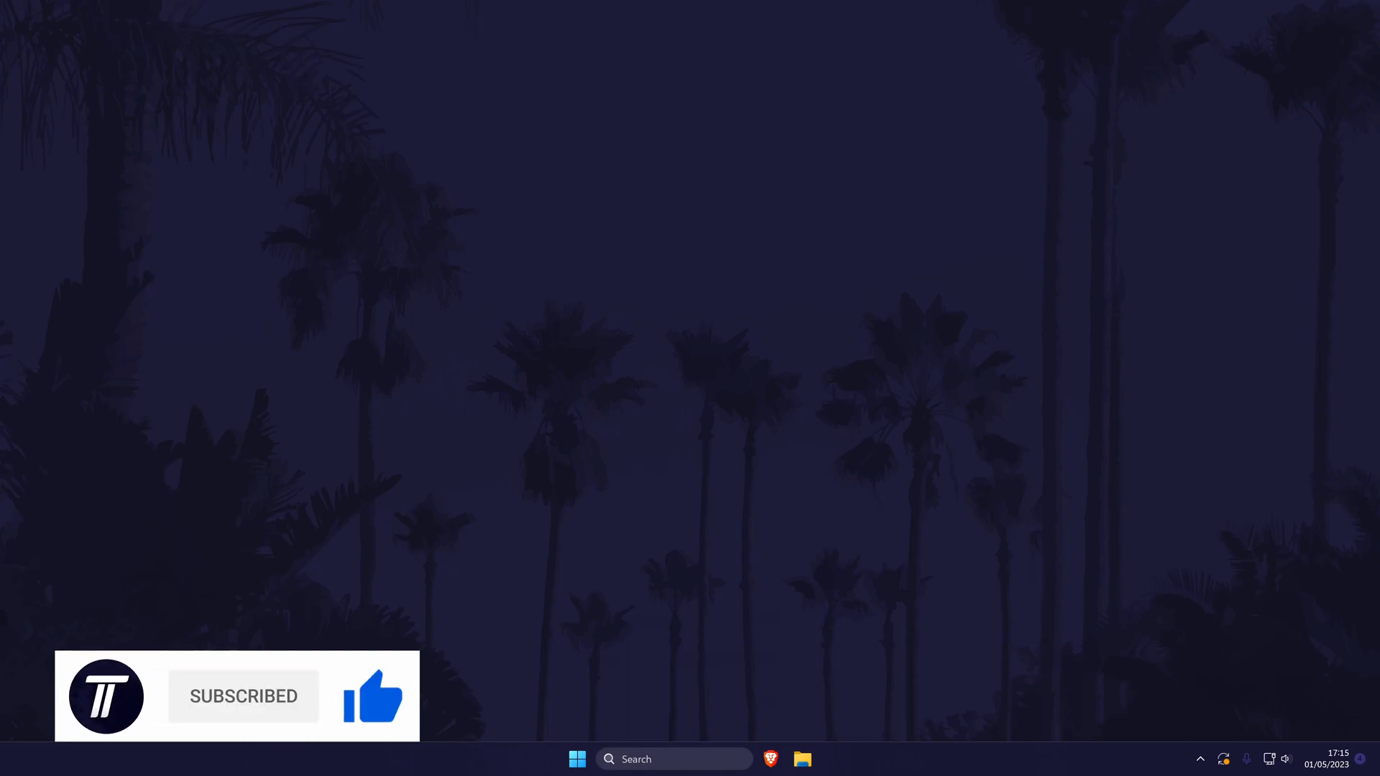